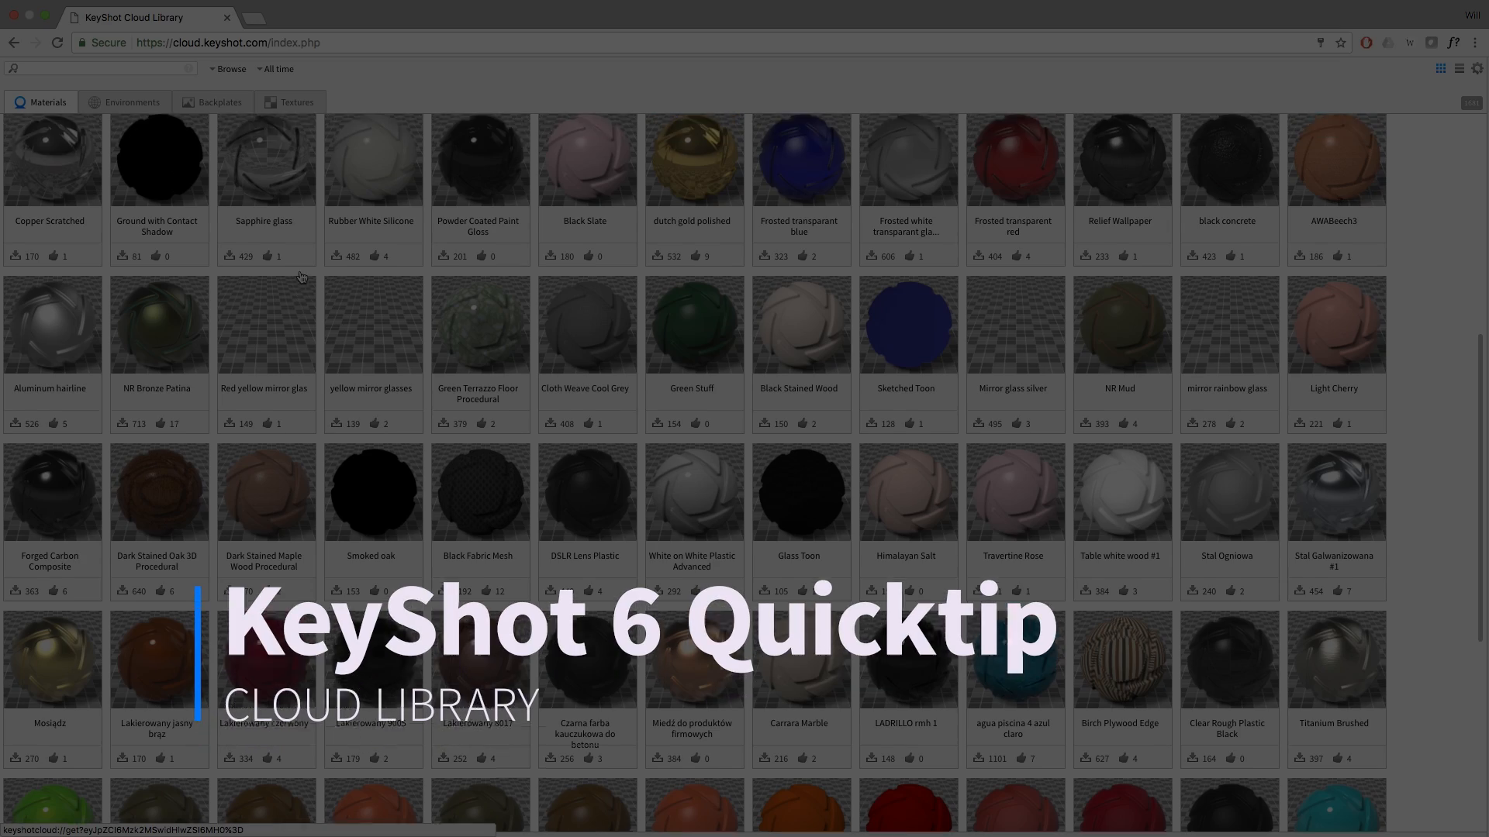
Step: Browse the shared Materials grid and the Textures collection in the Cloud Library
scroll(up, 3)
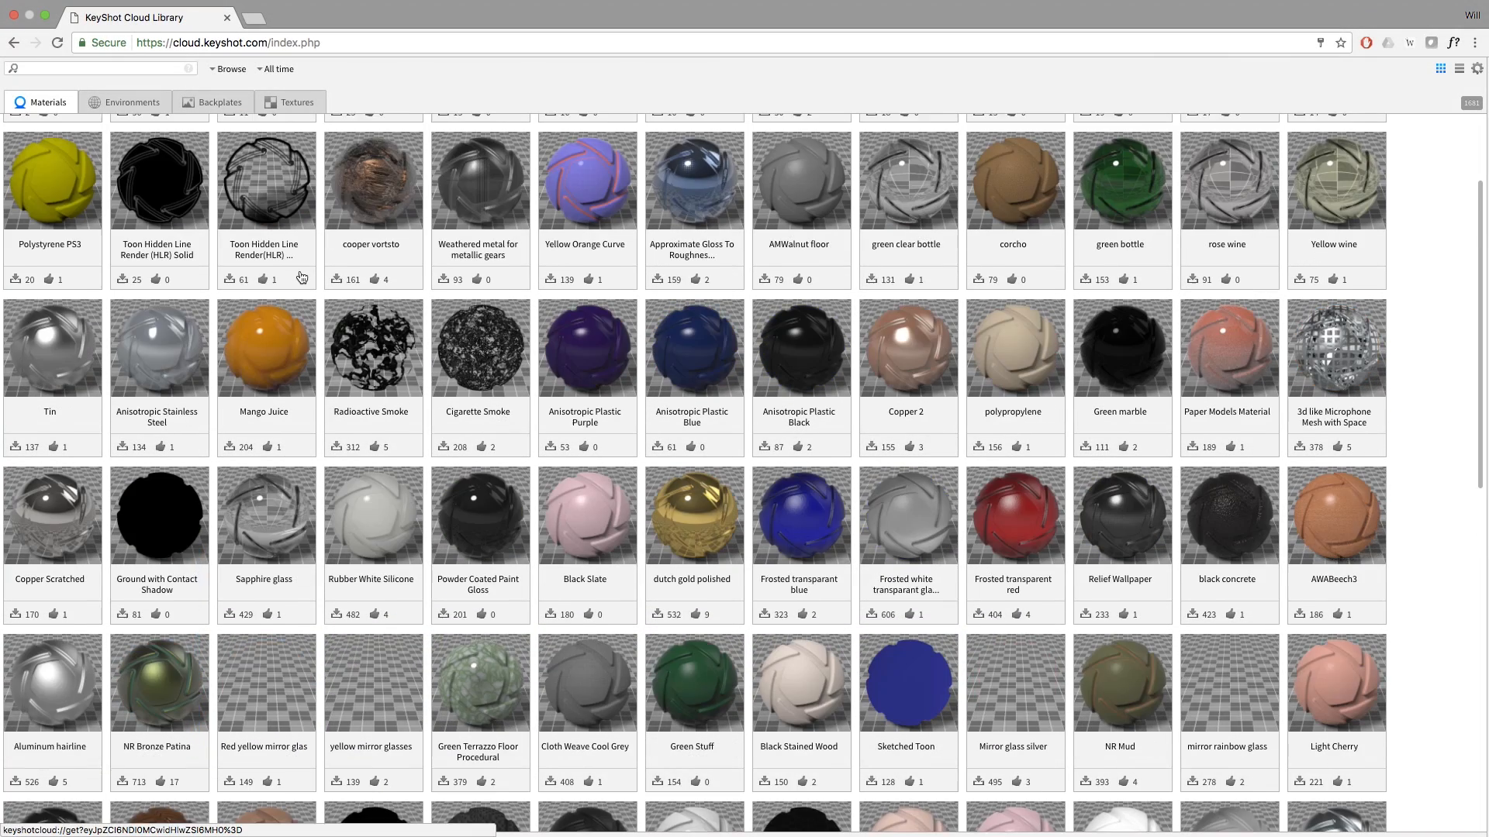
scroll(up, 3)
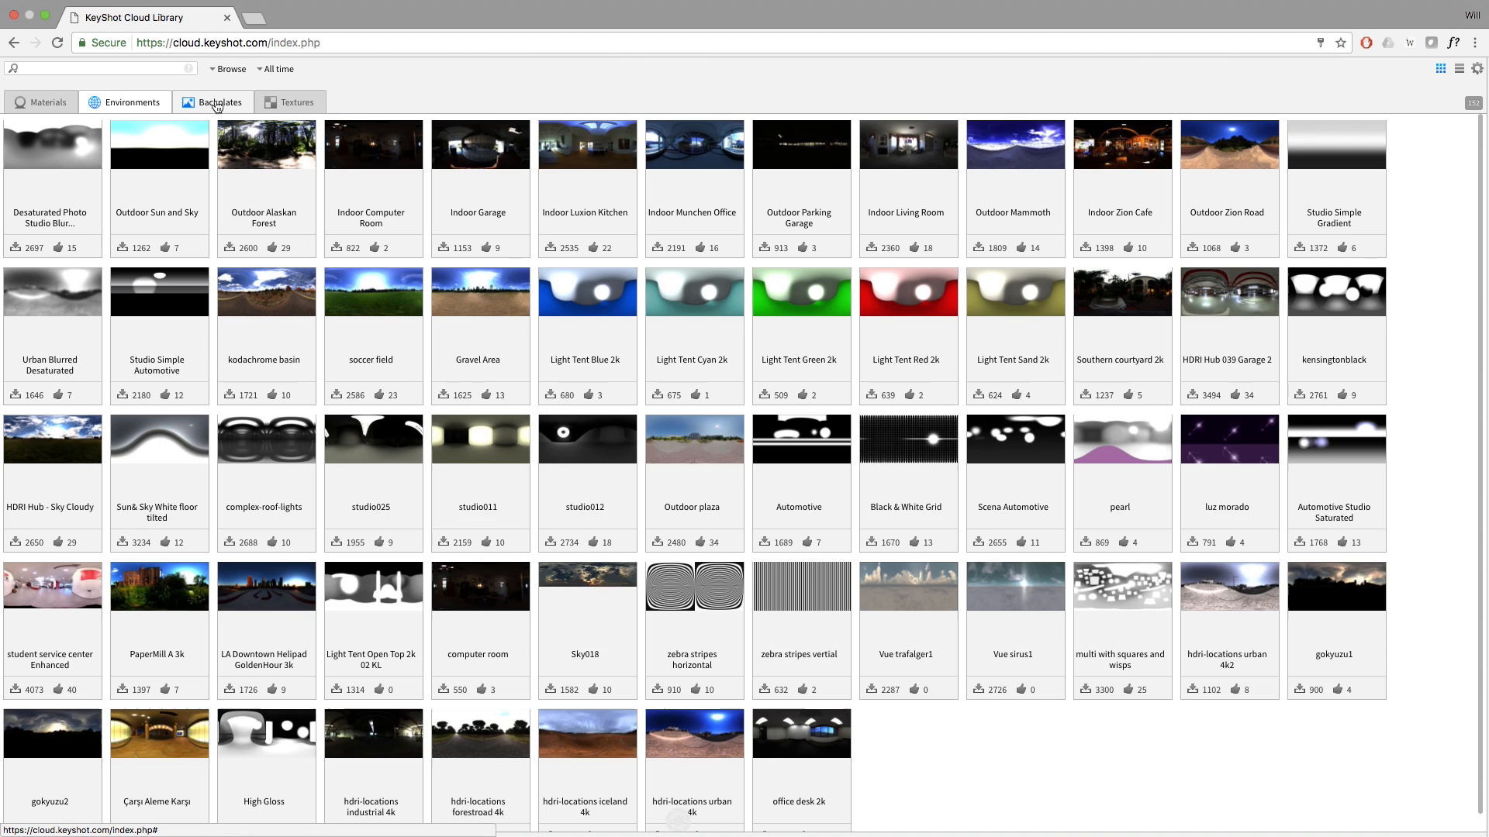
click(296, 102)
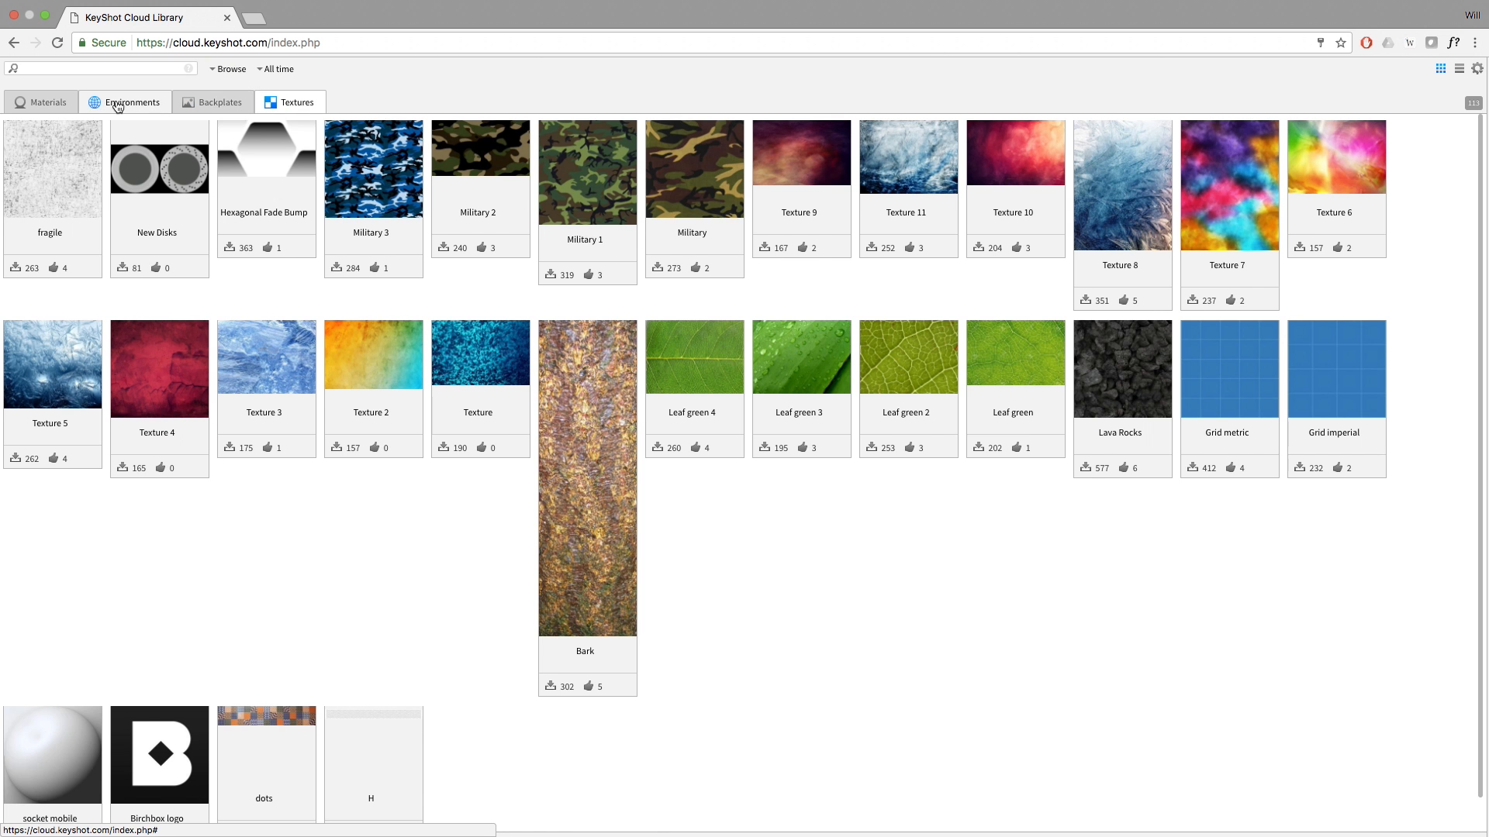
click(46, 102)
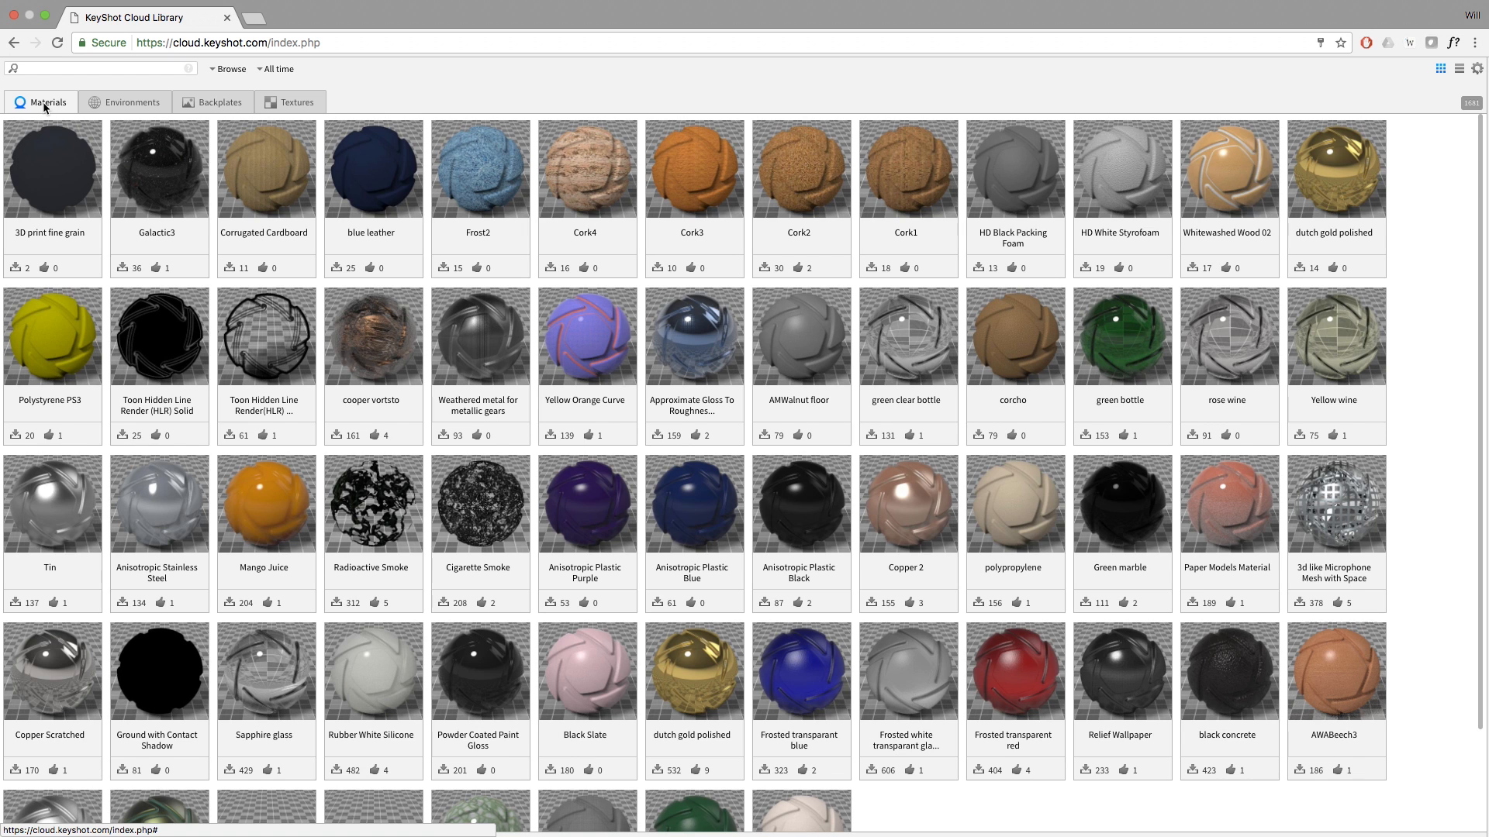
mouse_move(479, 104)
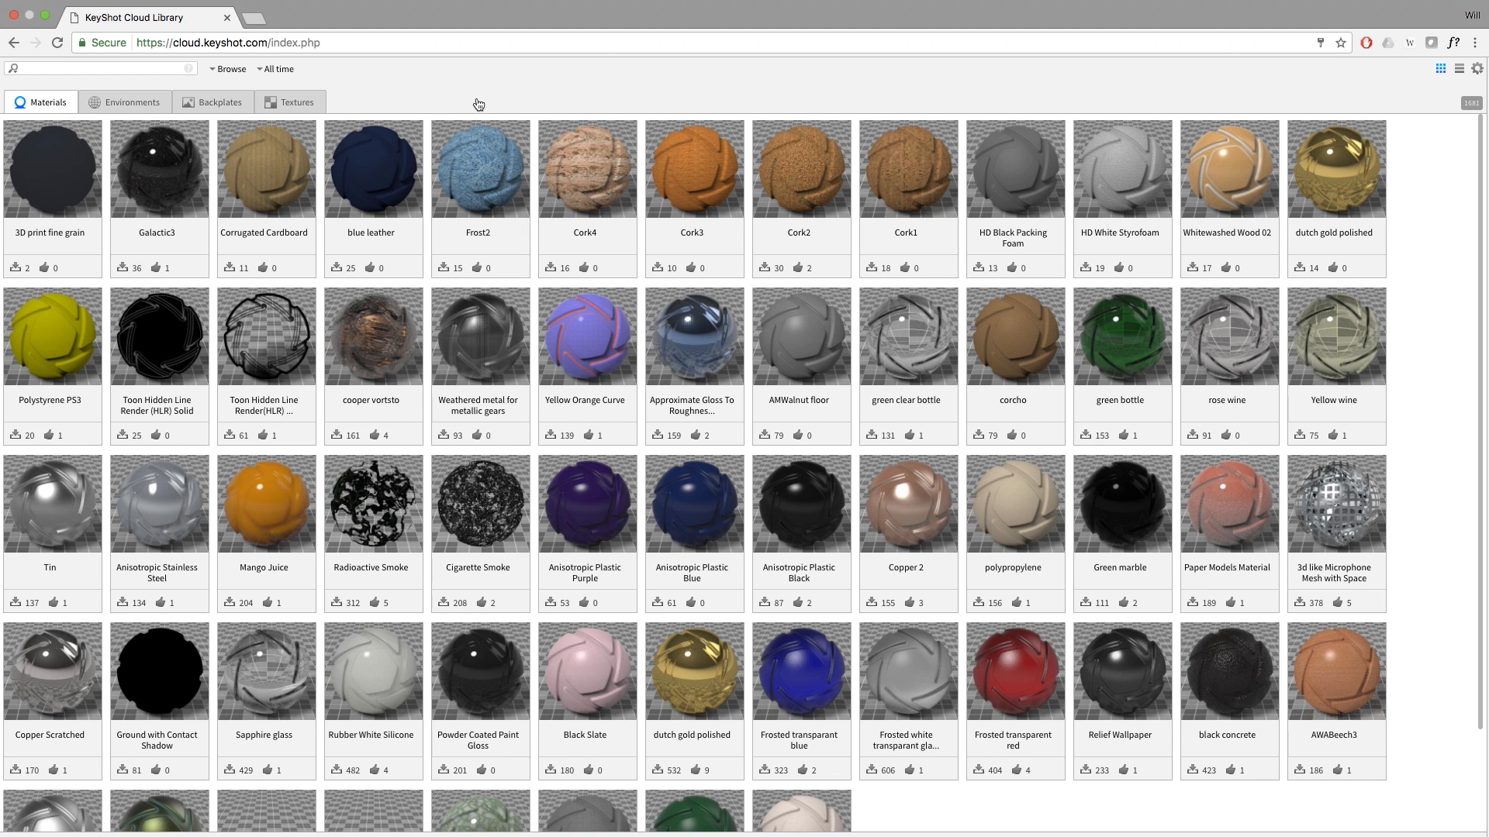
scroll(down, 3)
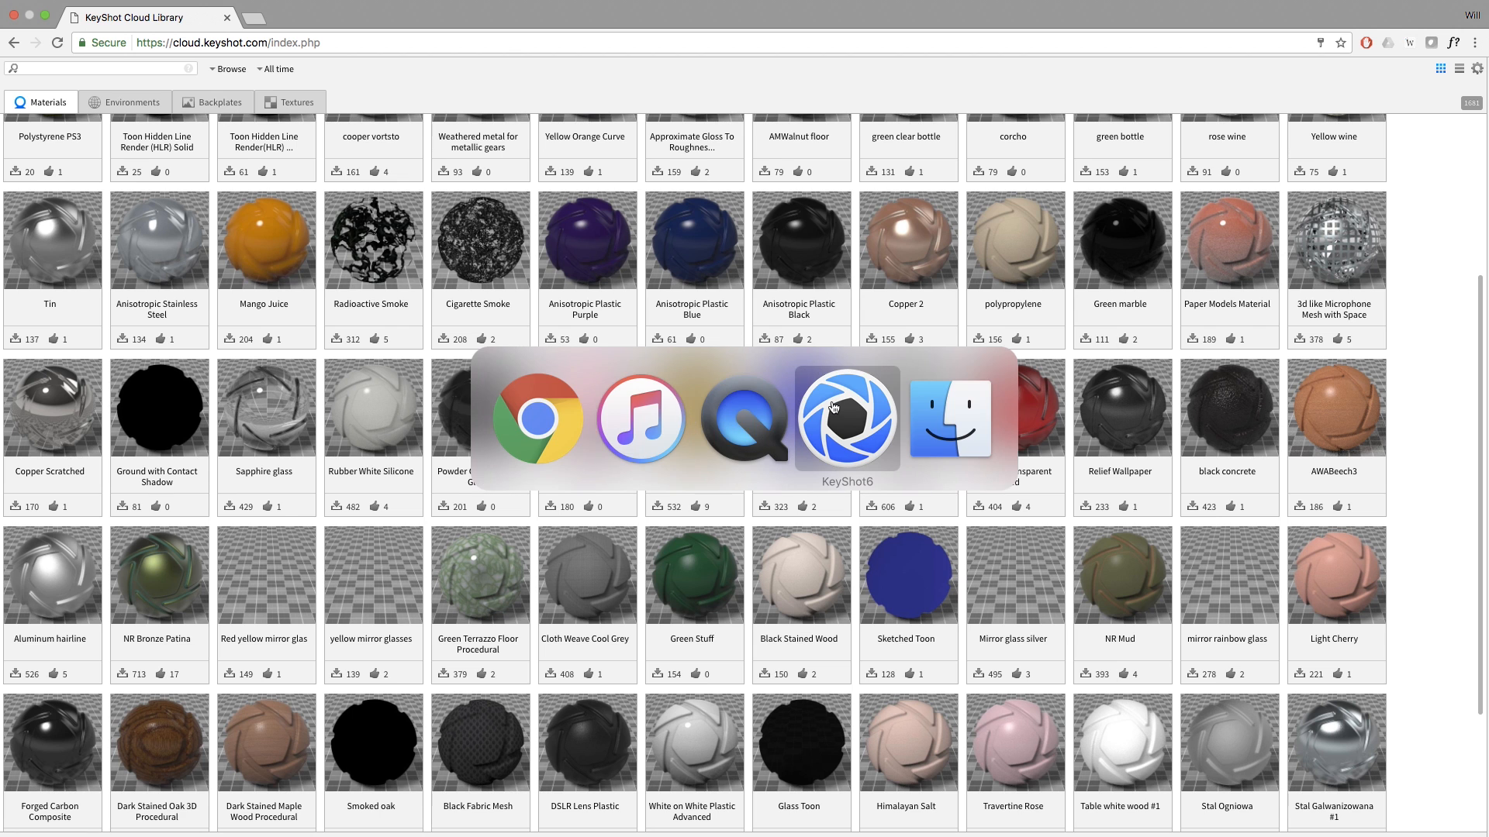
Step: Switch over to KeyShot 6 showing the Dark Stained Oak cube
click(844, 418)
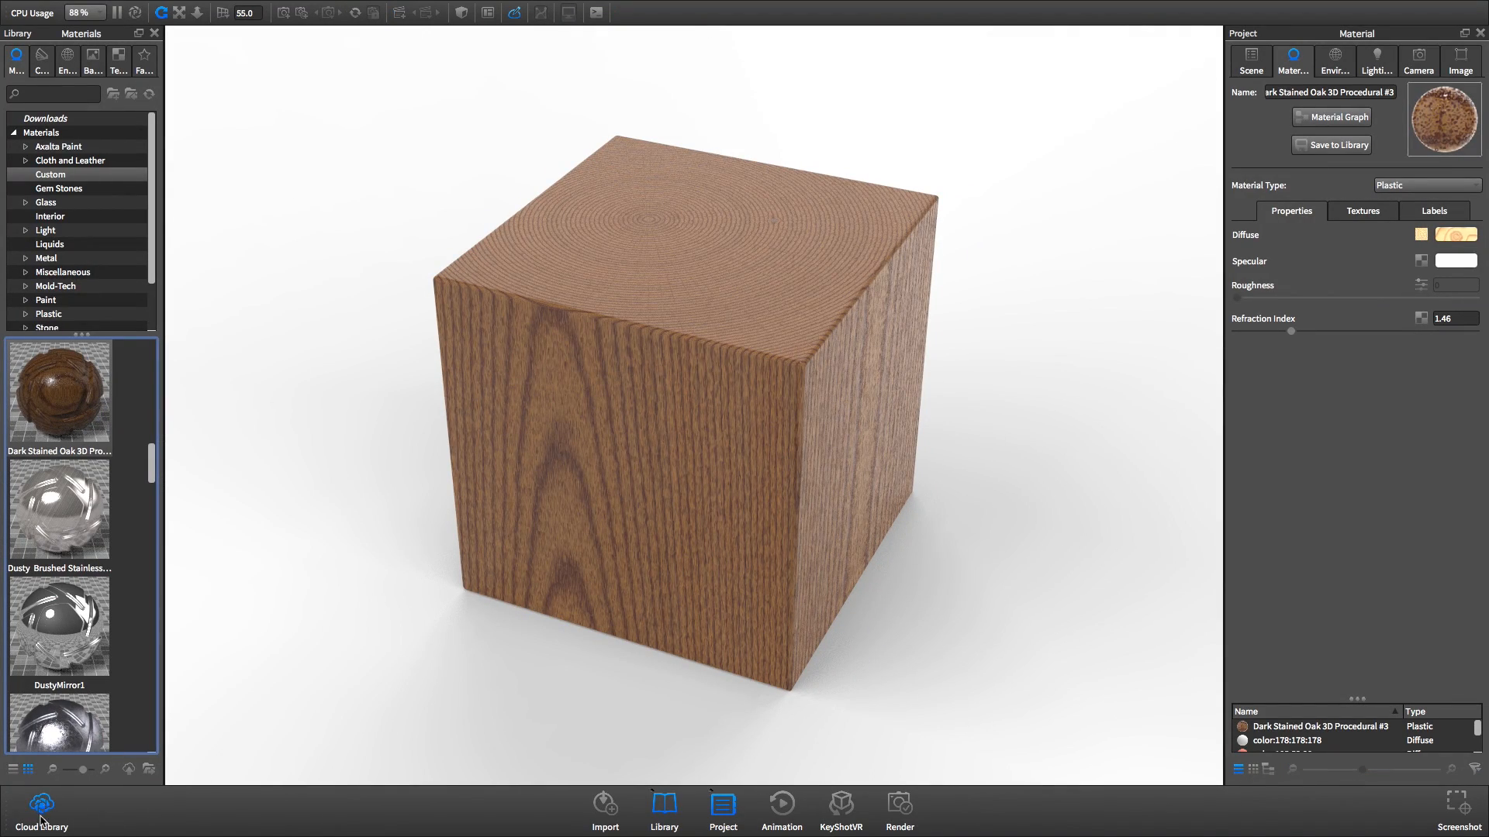
Step: Launch the Cloud Library from KeyShot's toolbar and sign in to the account
click(41, 810)
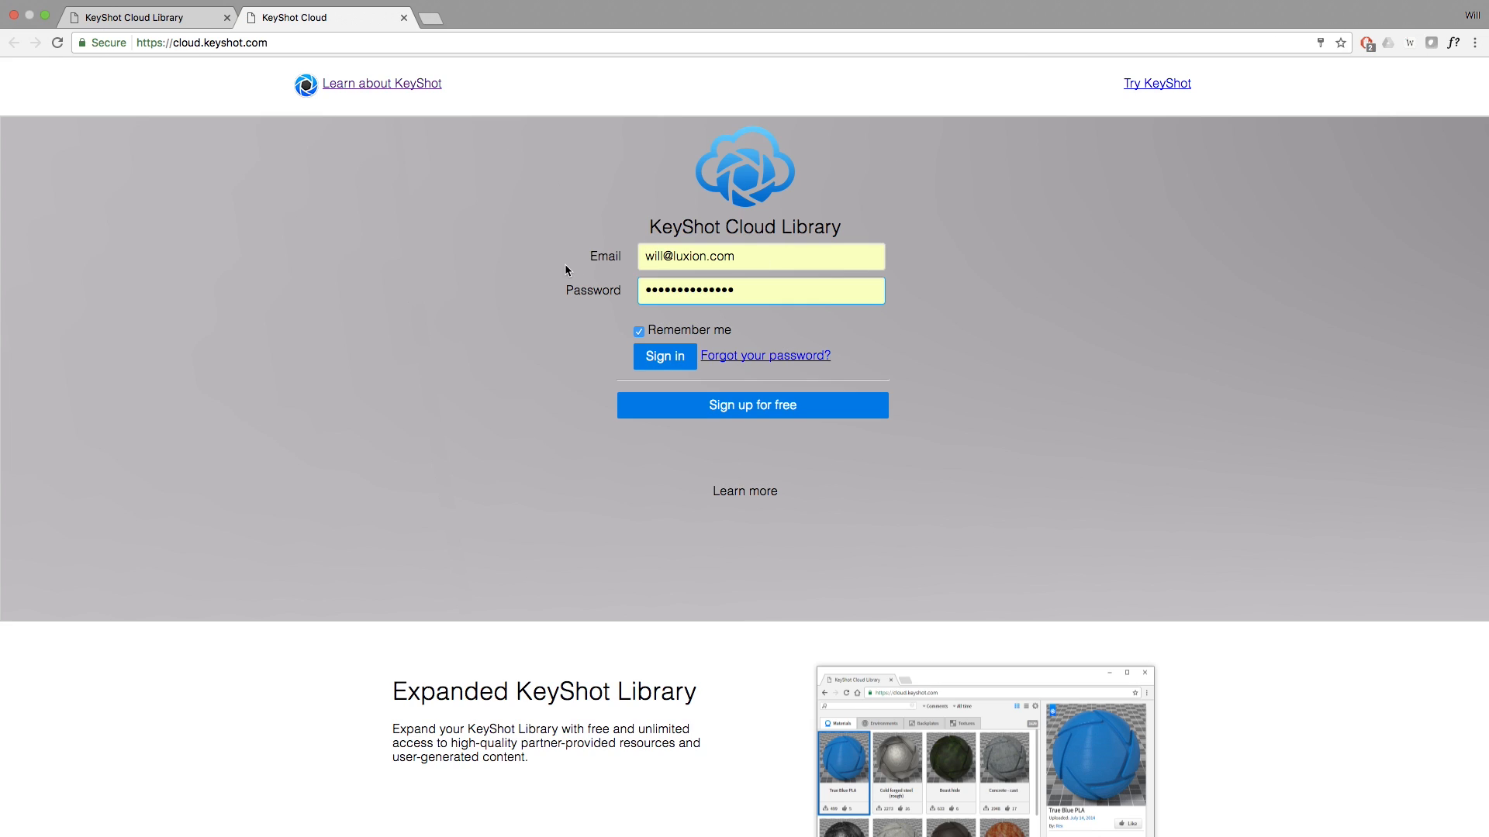
click(760, 290)
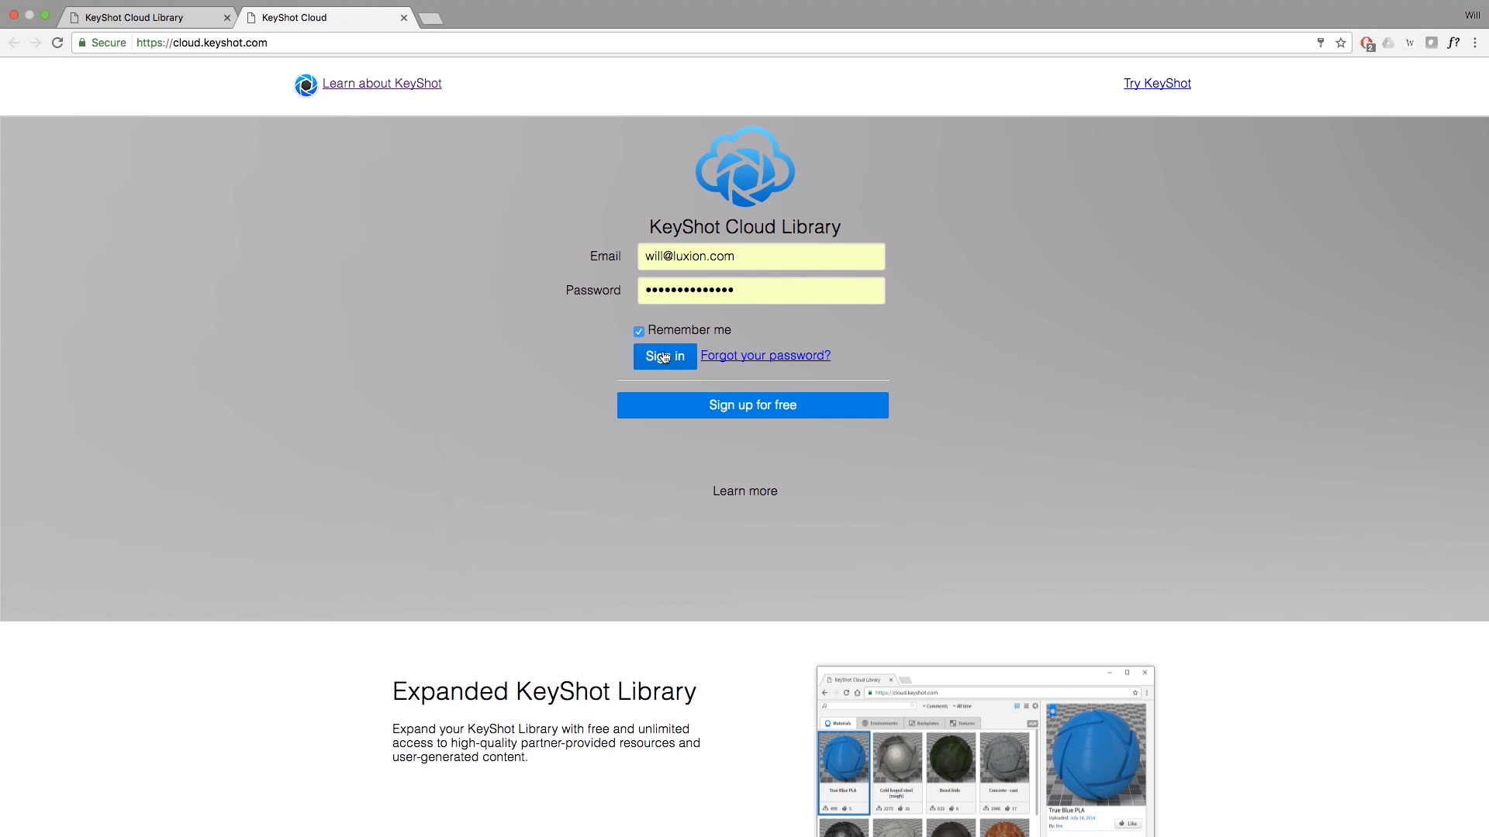
click(665, 357)
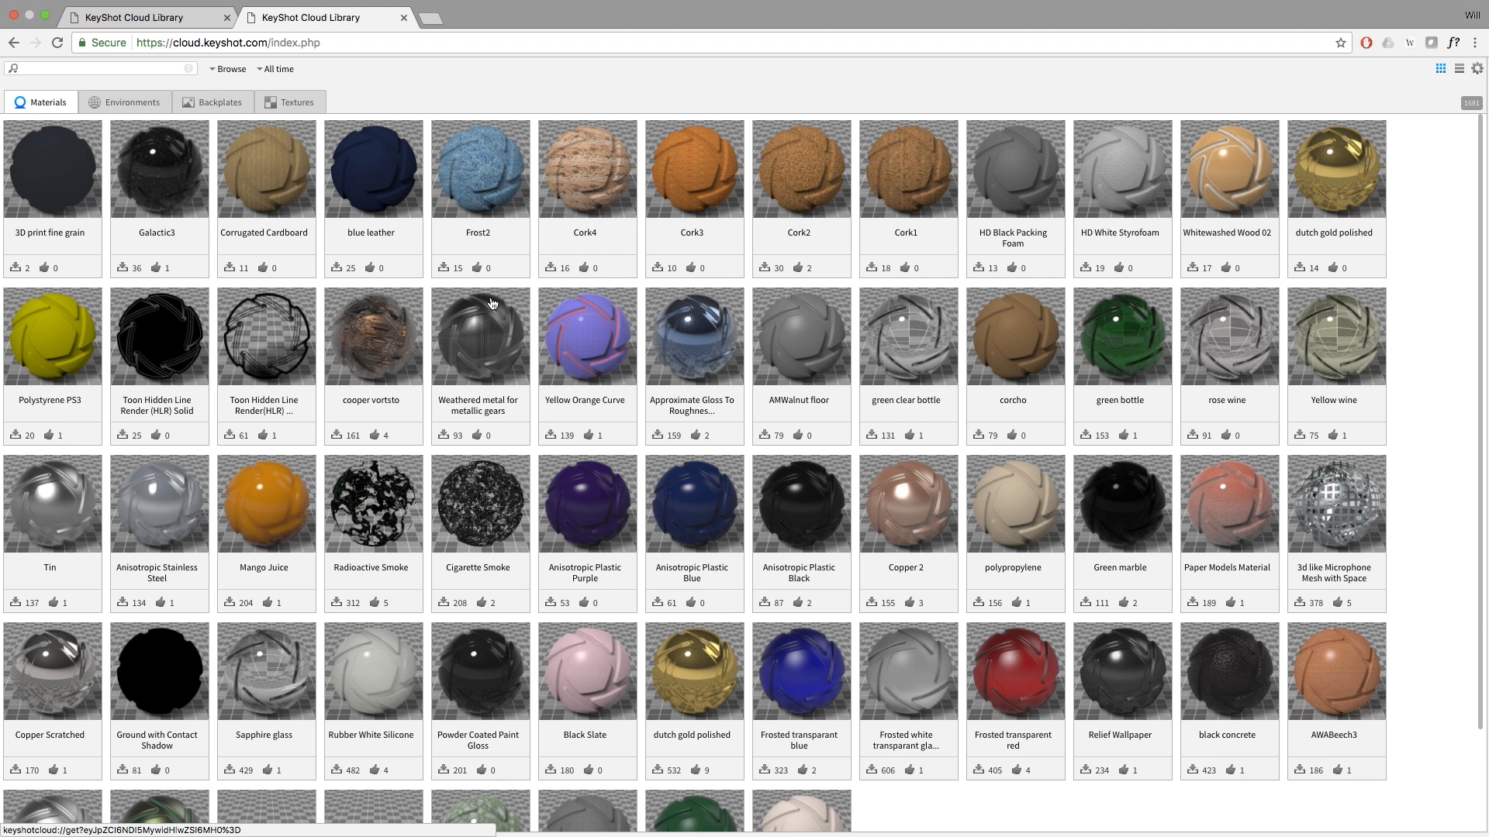
mouse_move(124, 103)
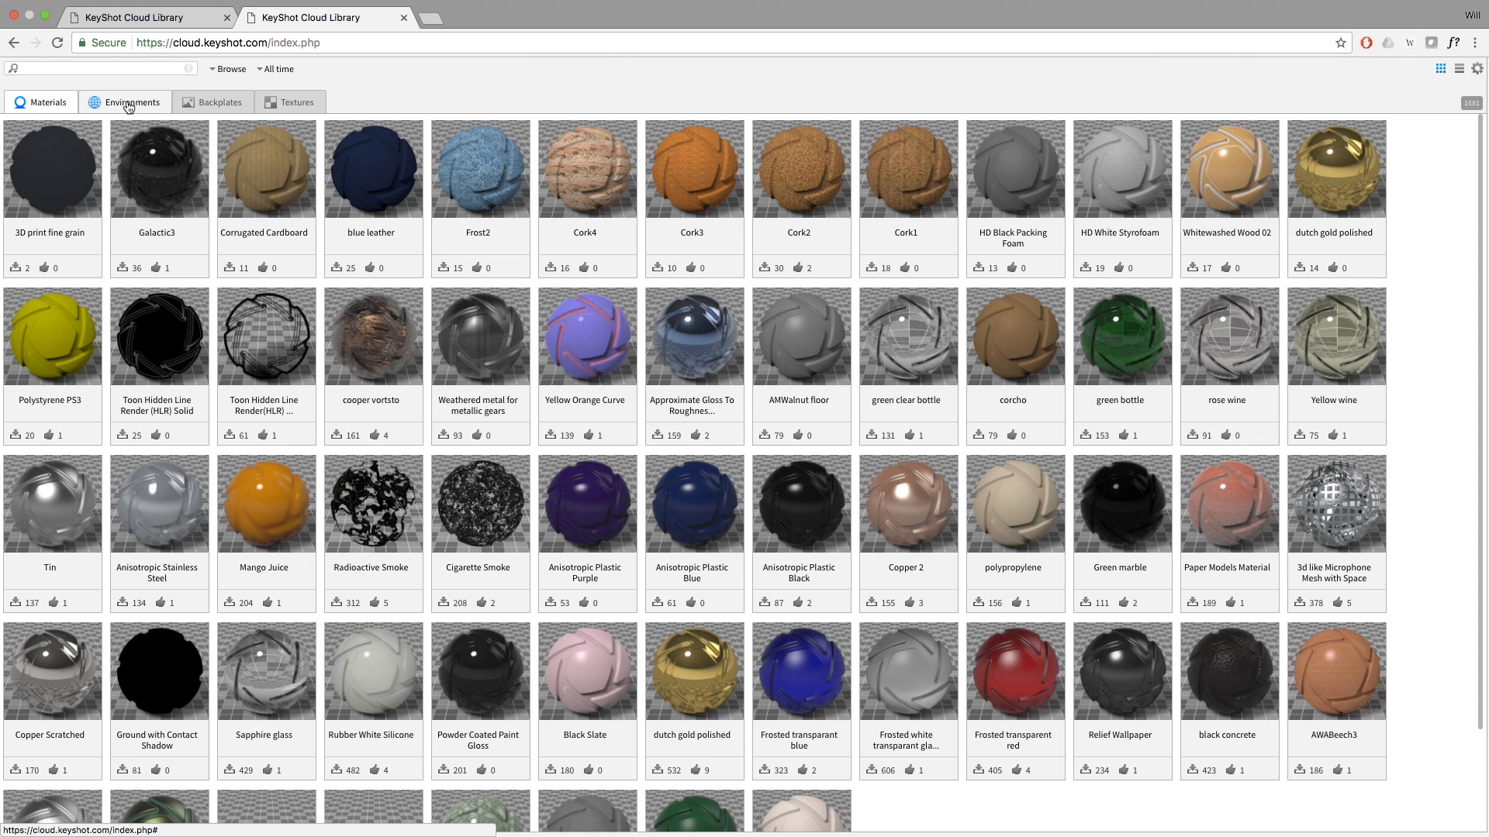
mouse_move(244, 102)
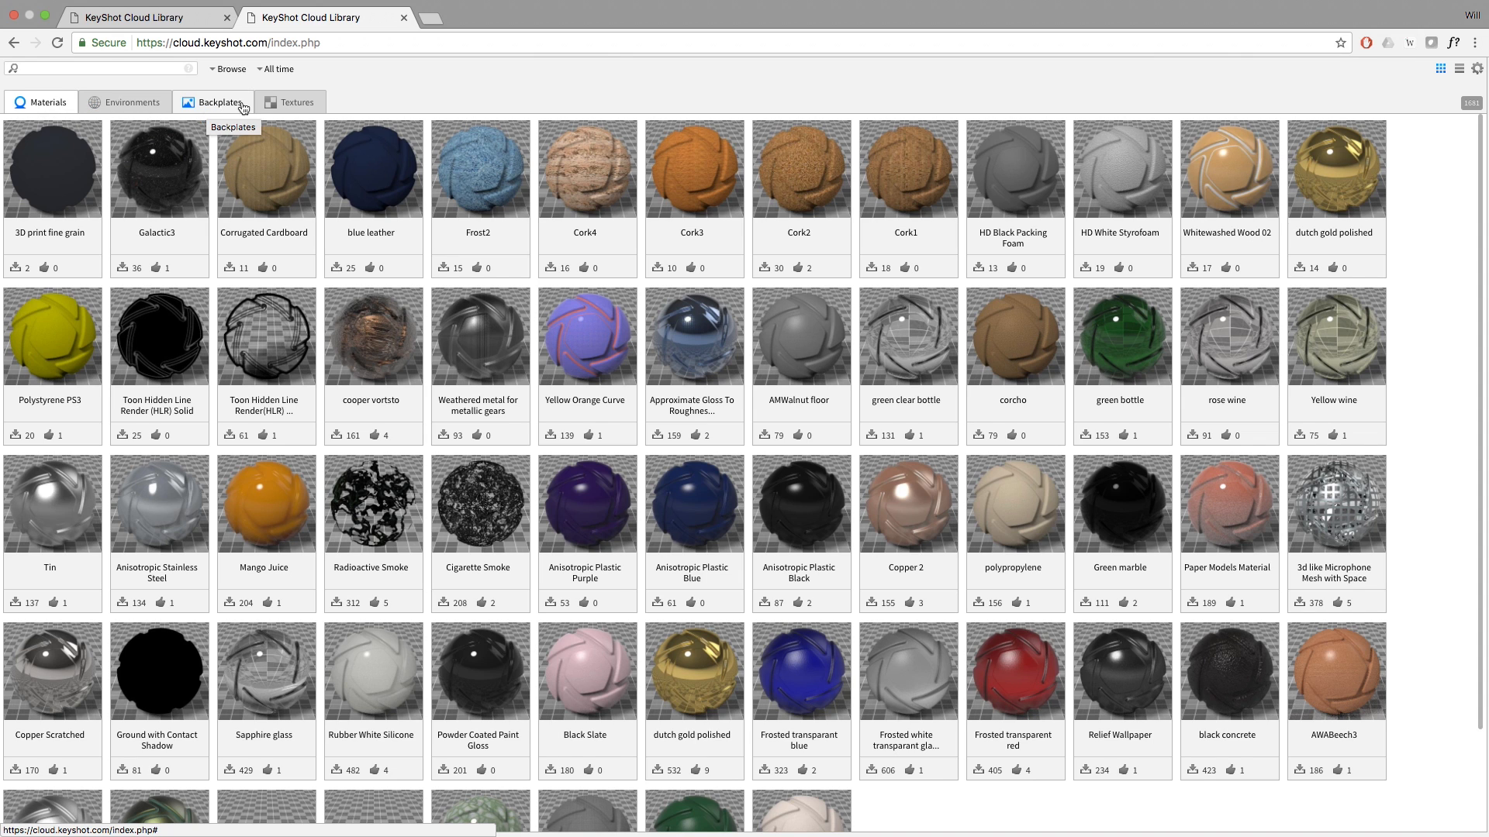
Step: Search the materials for 'wood' and order the results by Downloads
text(W)
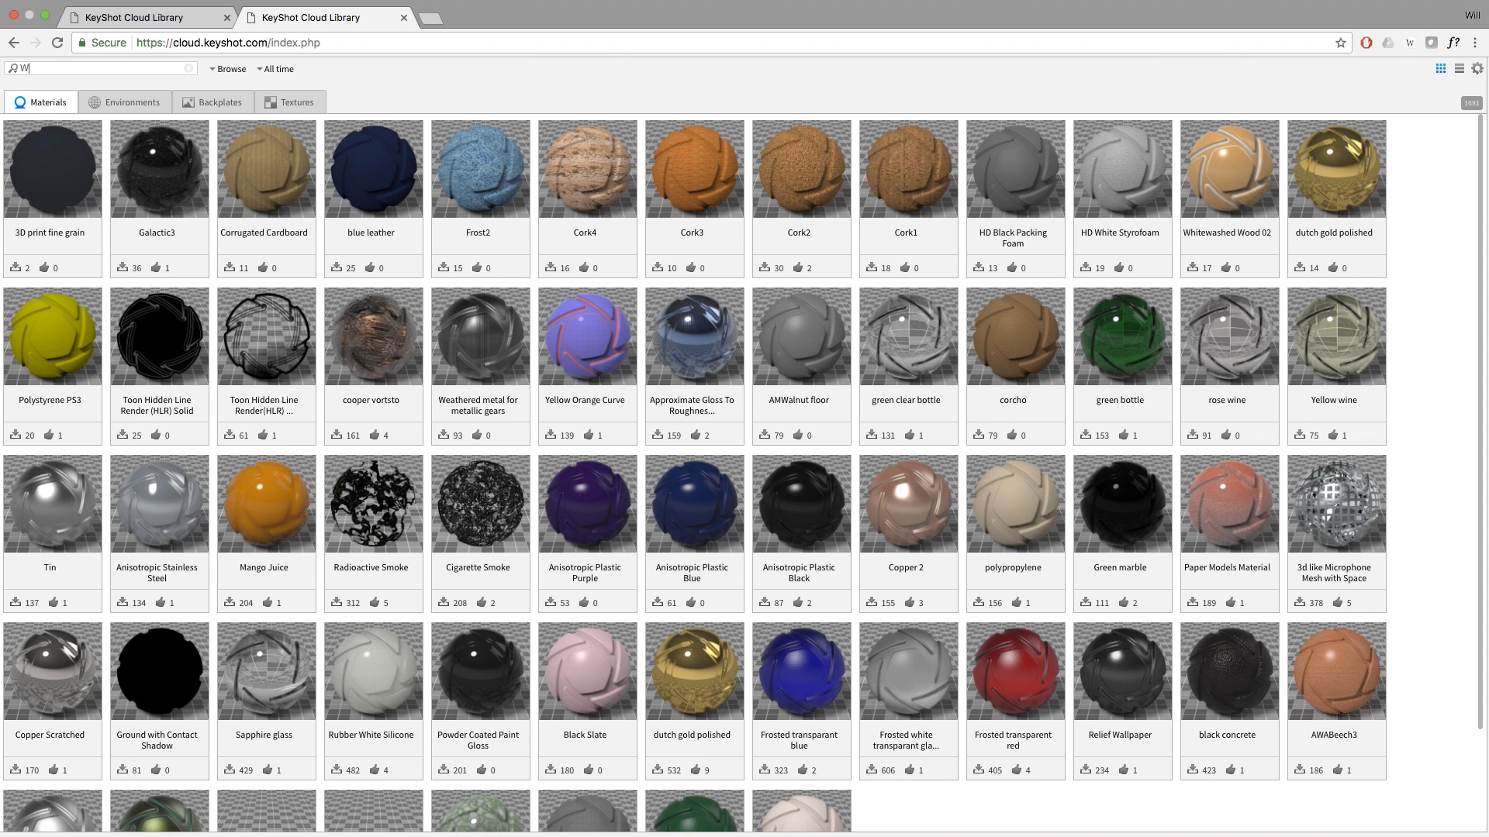
text(wood)
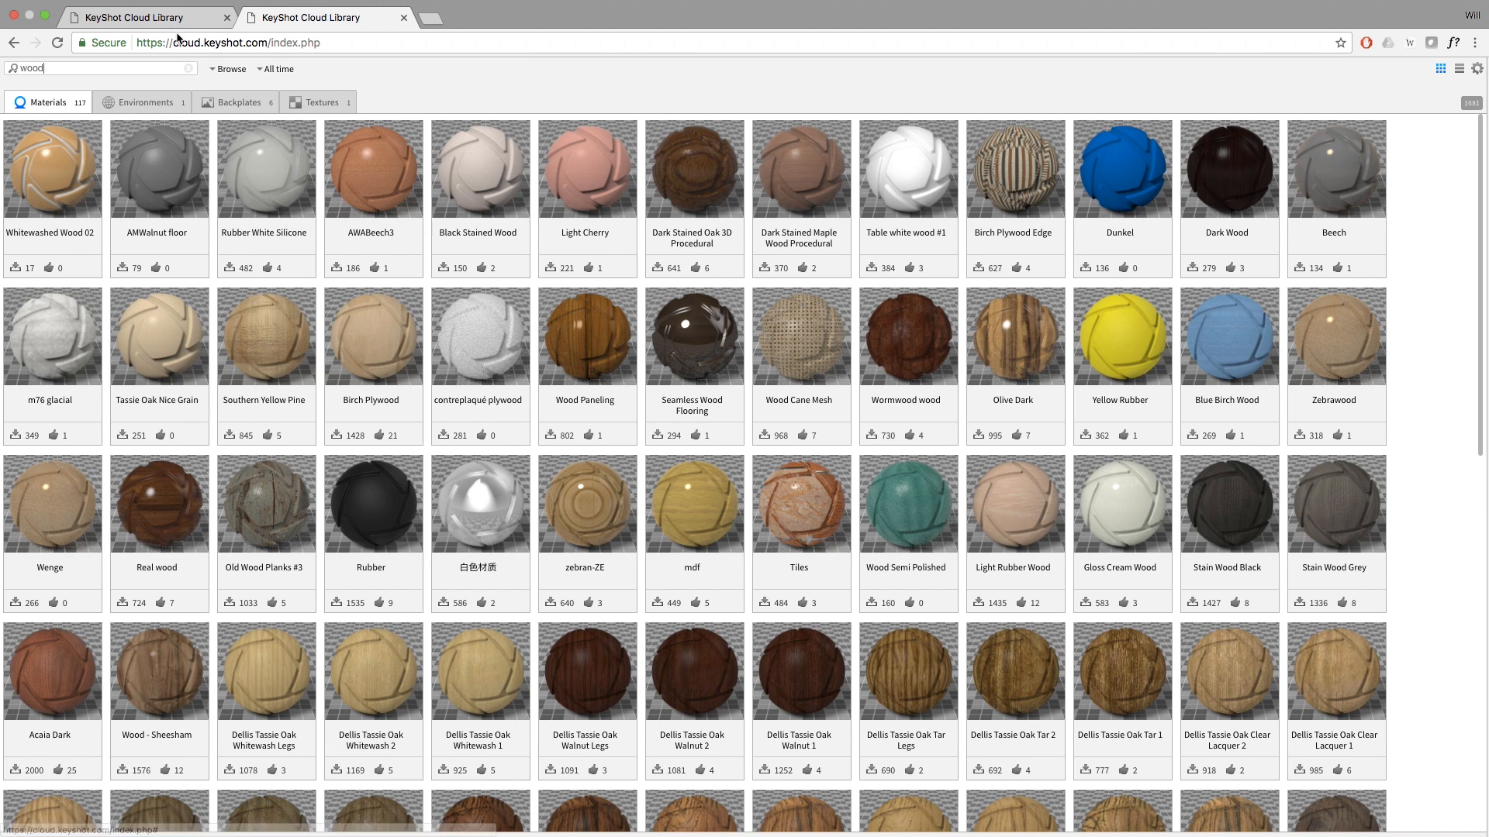
click(227, 68)
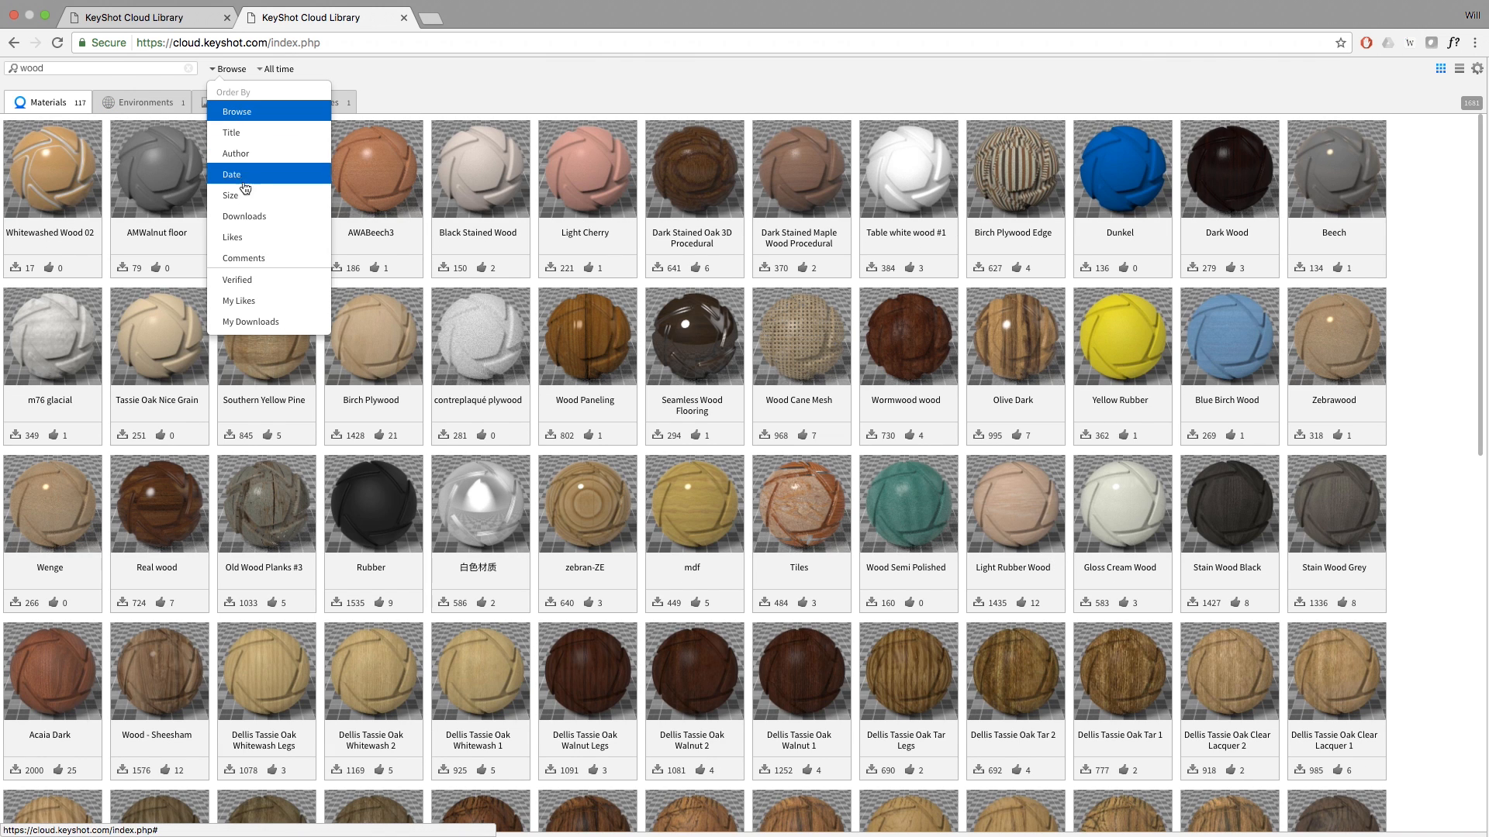
click(243, 215)
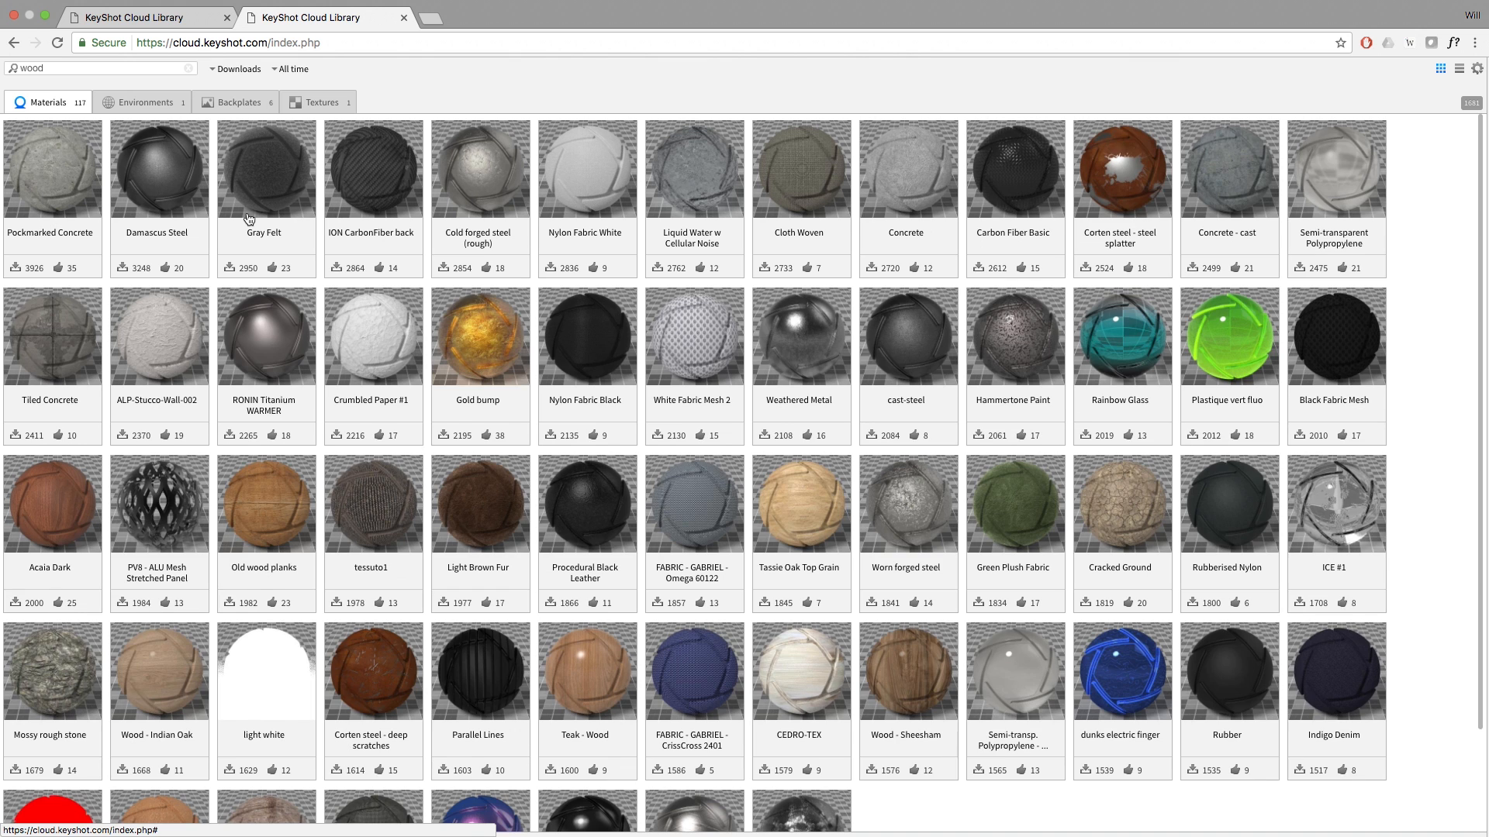
mouse_move(999, 331)
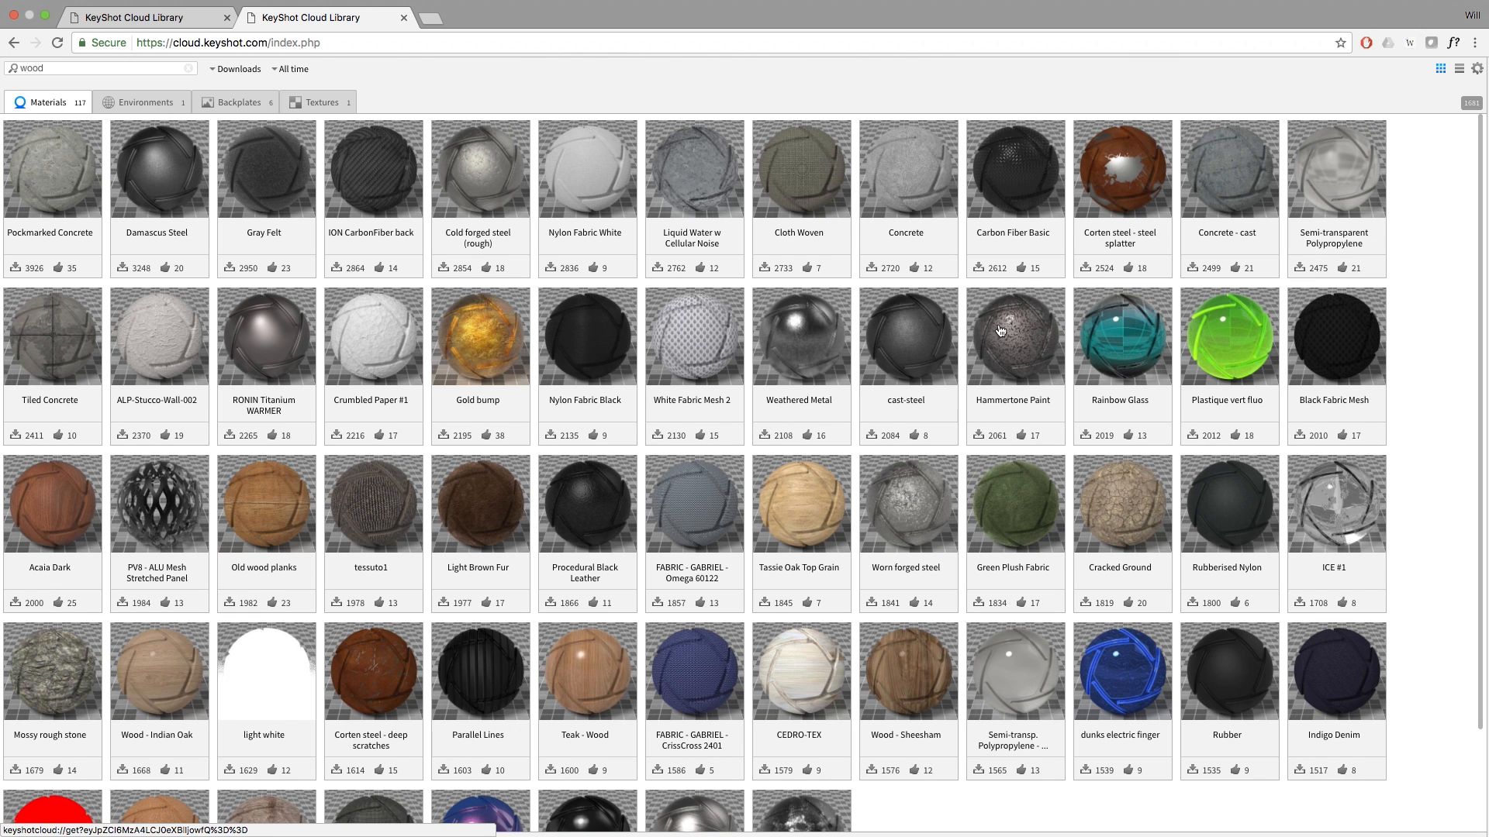
Step: Show Hammertone Paint's details and download it onto the cube
click(1014, 335)
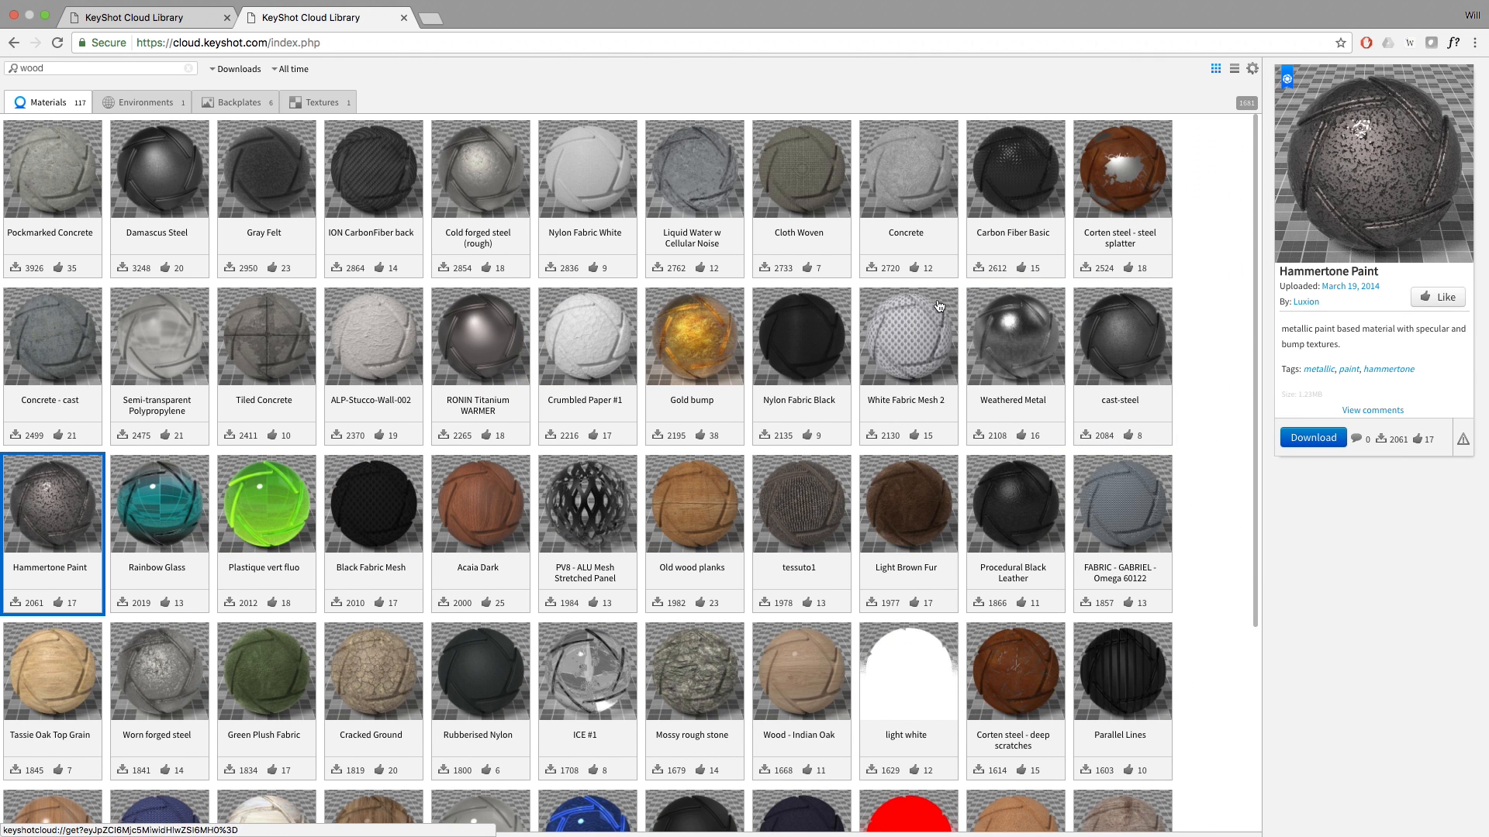
mouse_move(1334, 261)
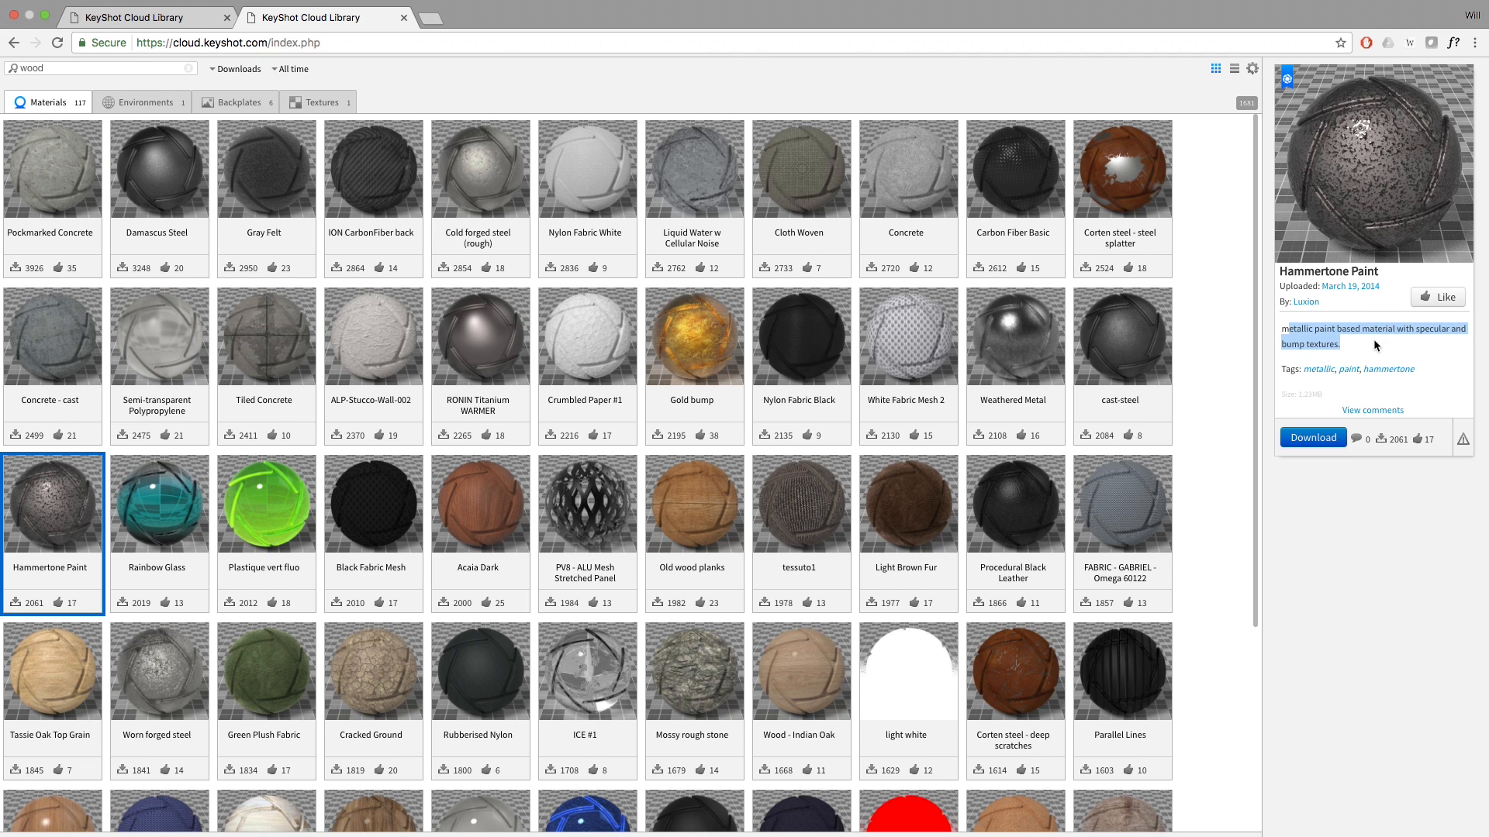
mouse_move(1334, 315)
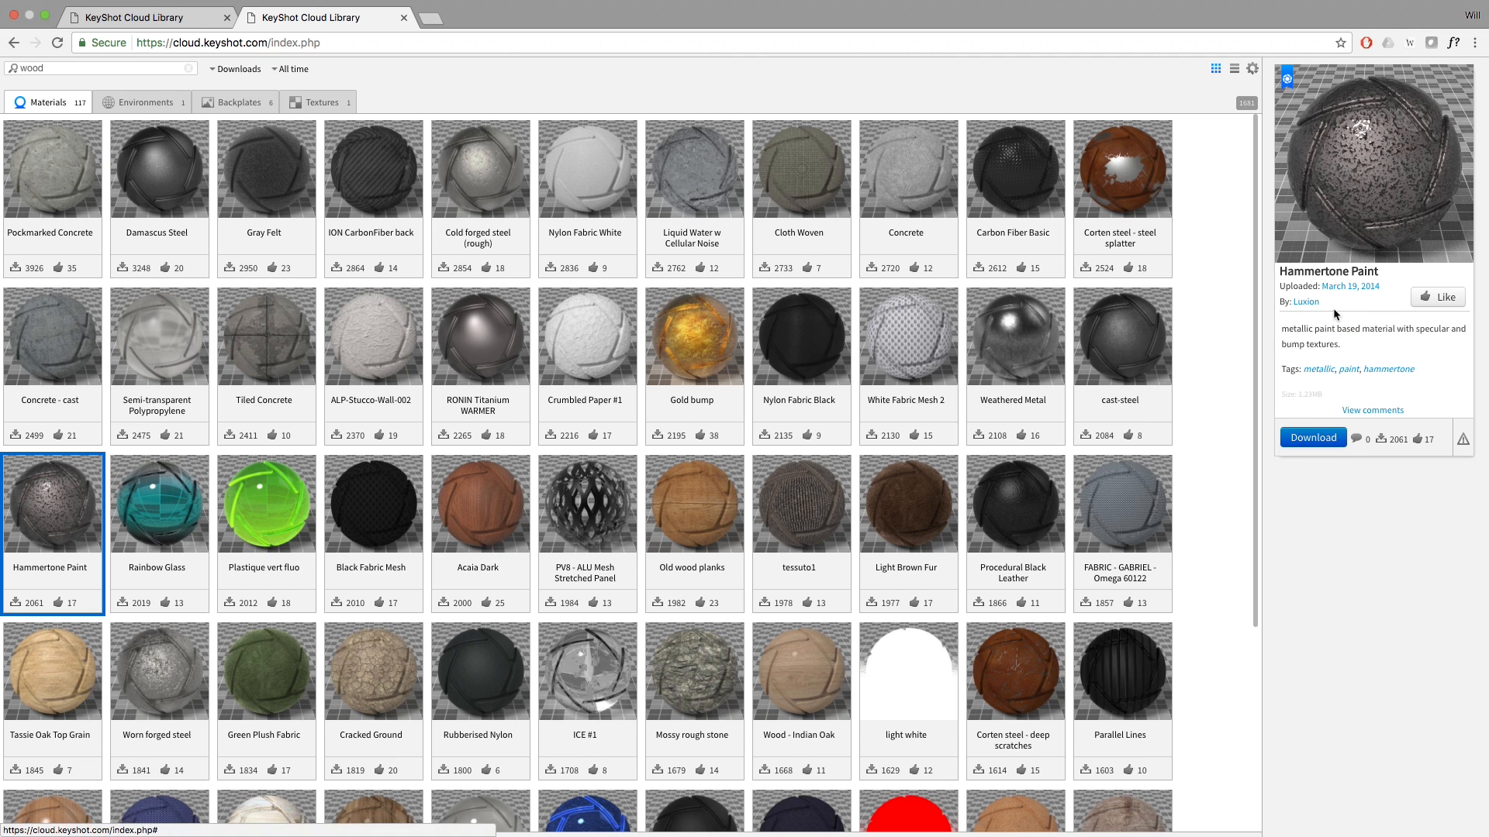
mouse_move(1296, 305)
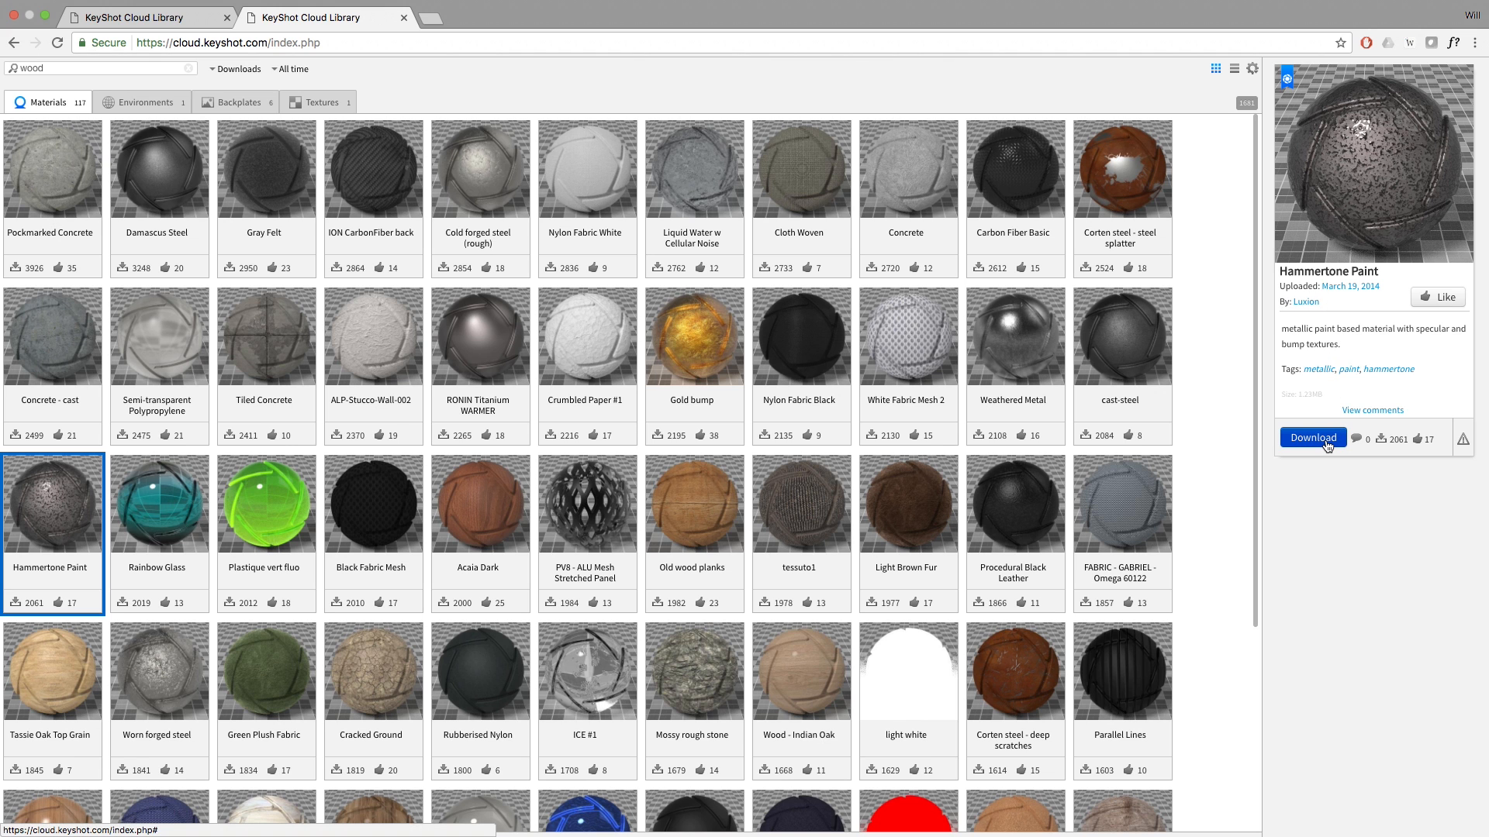
click(1311, 437)
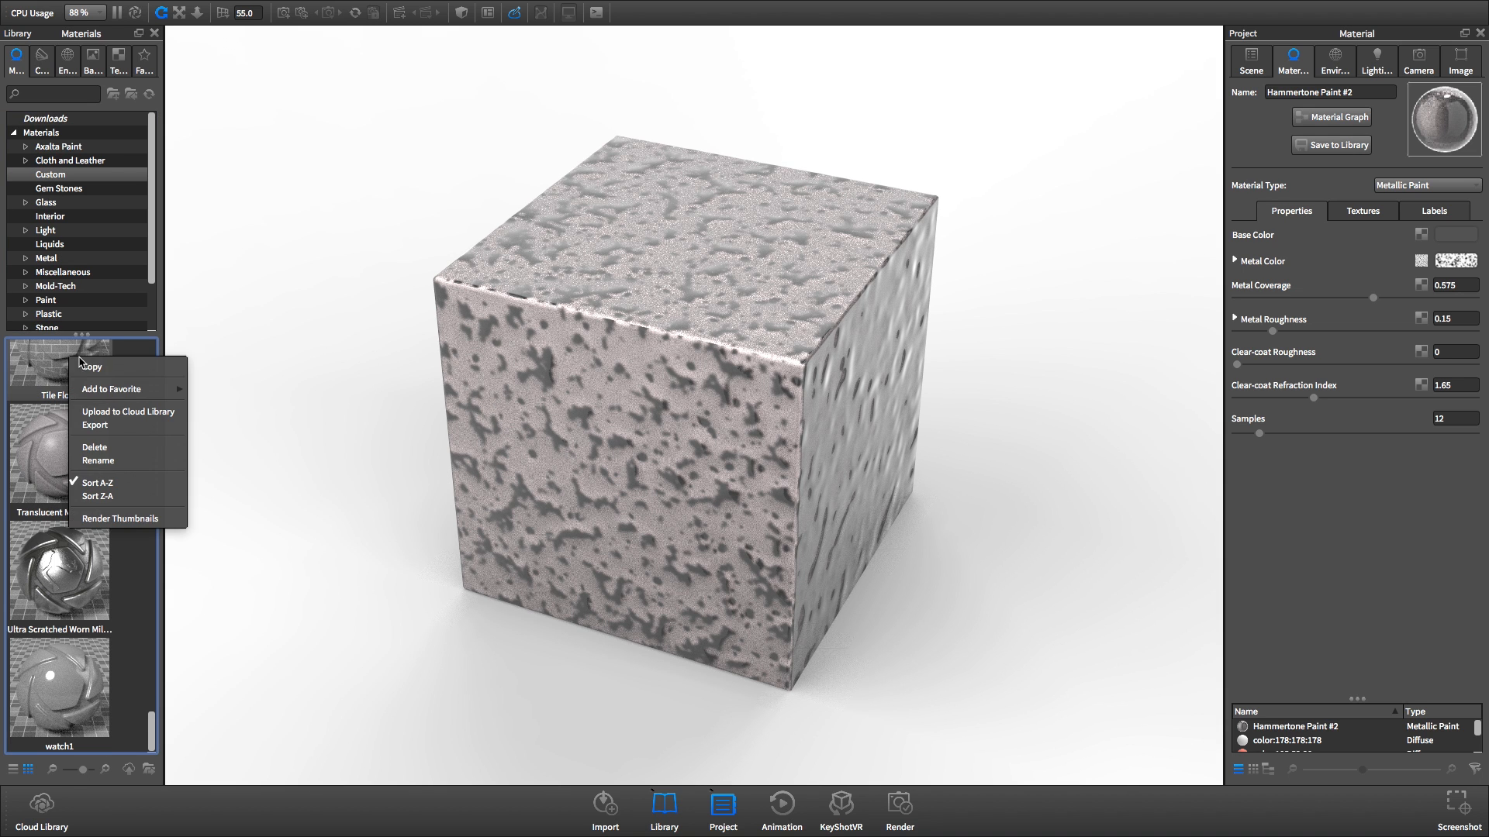
Step: Start uploading Tile Floor with a gray tile floor description and the tag 'tiles'
click(129, 411)
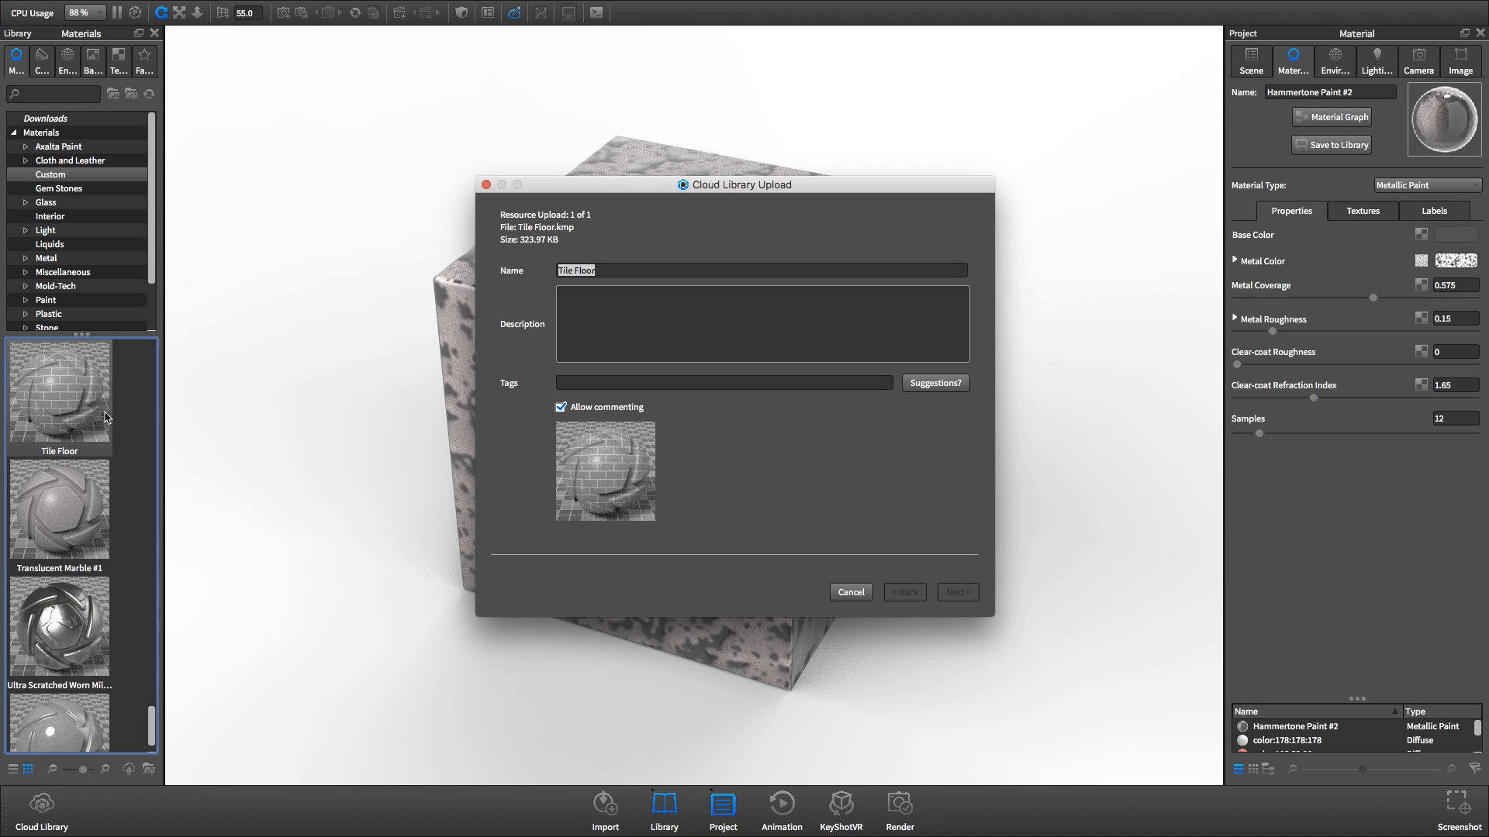
text(This is modern gray tile floor material. To fully edit, you'll need to use KeyShot's Material Graph.)
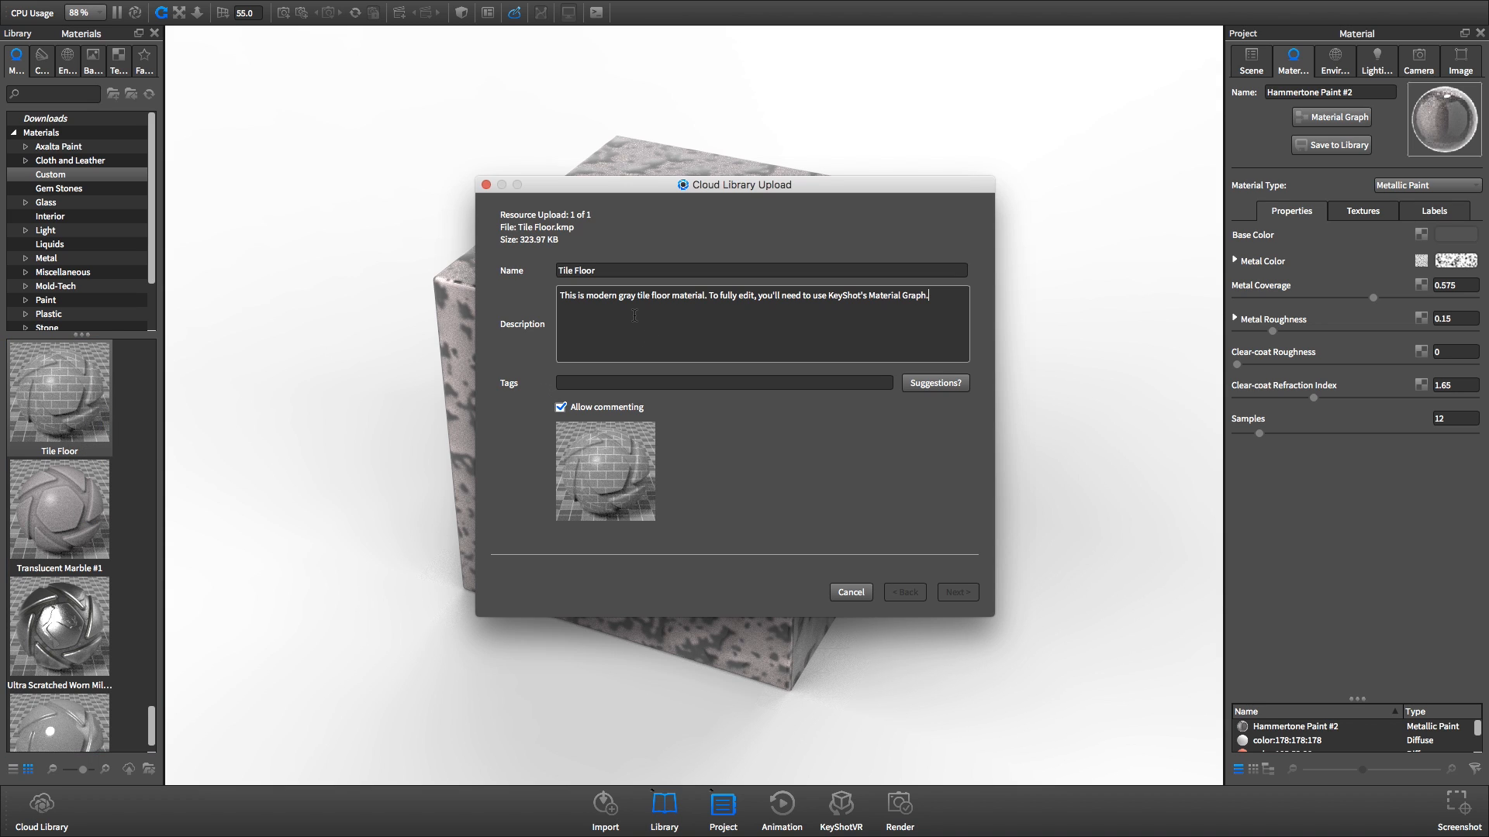
text(i)
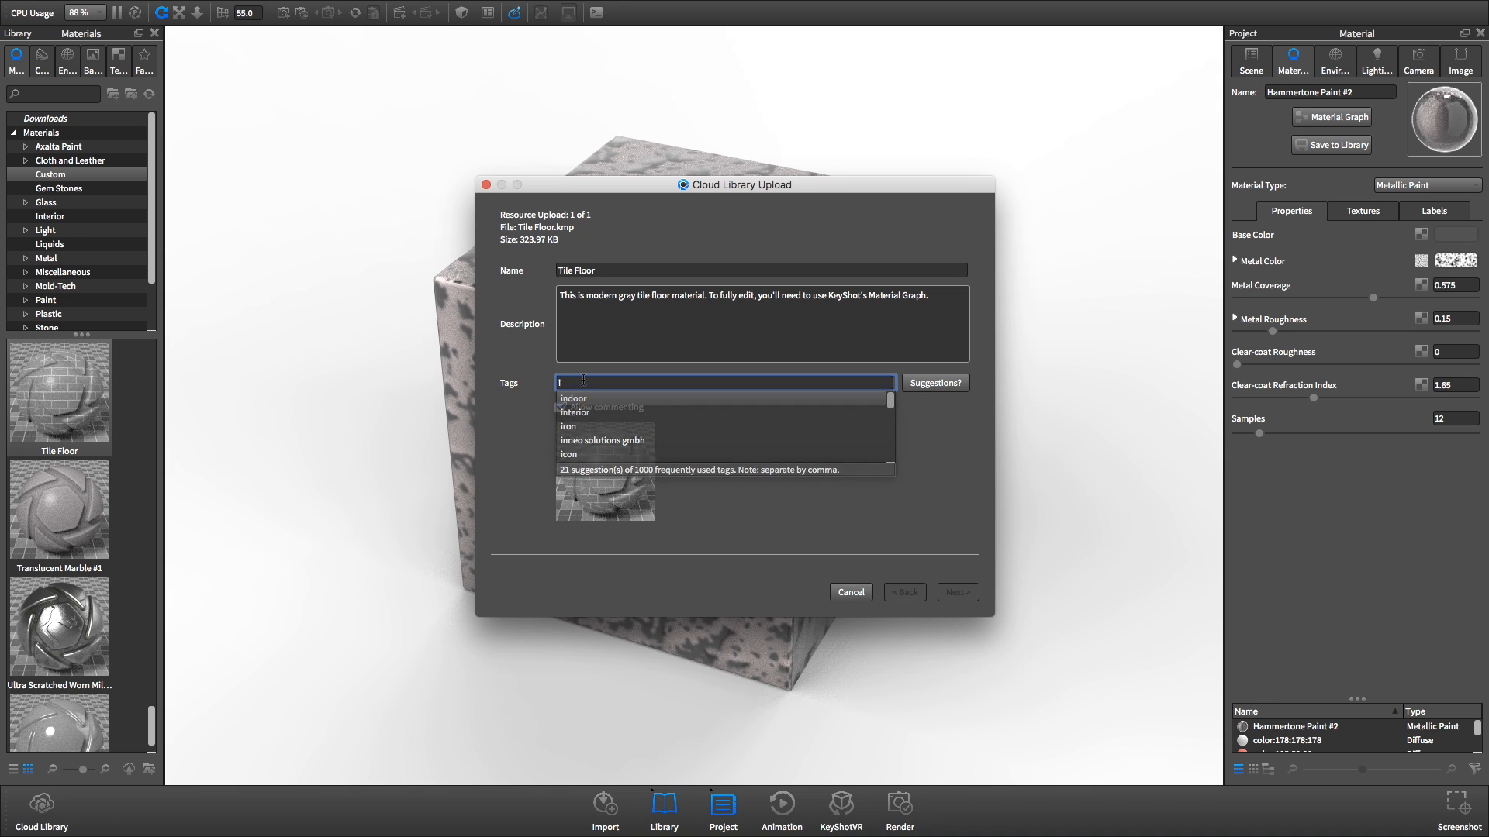
text(iles)
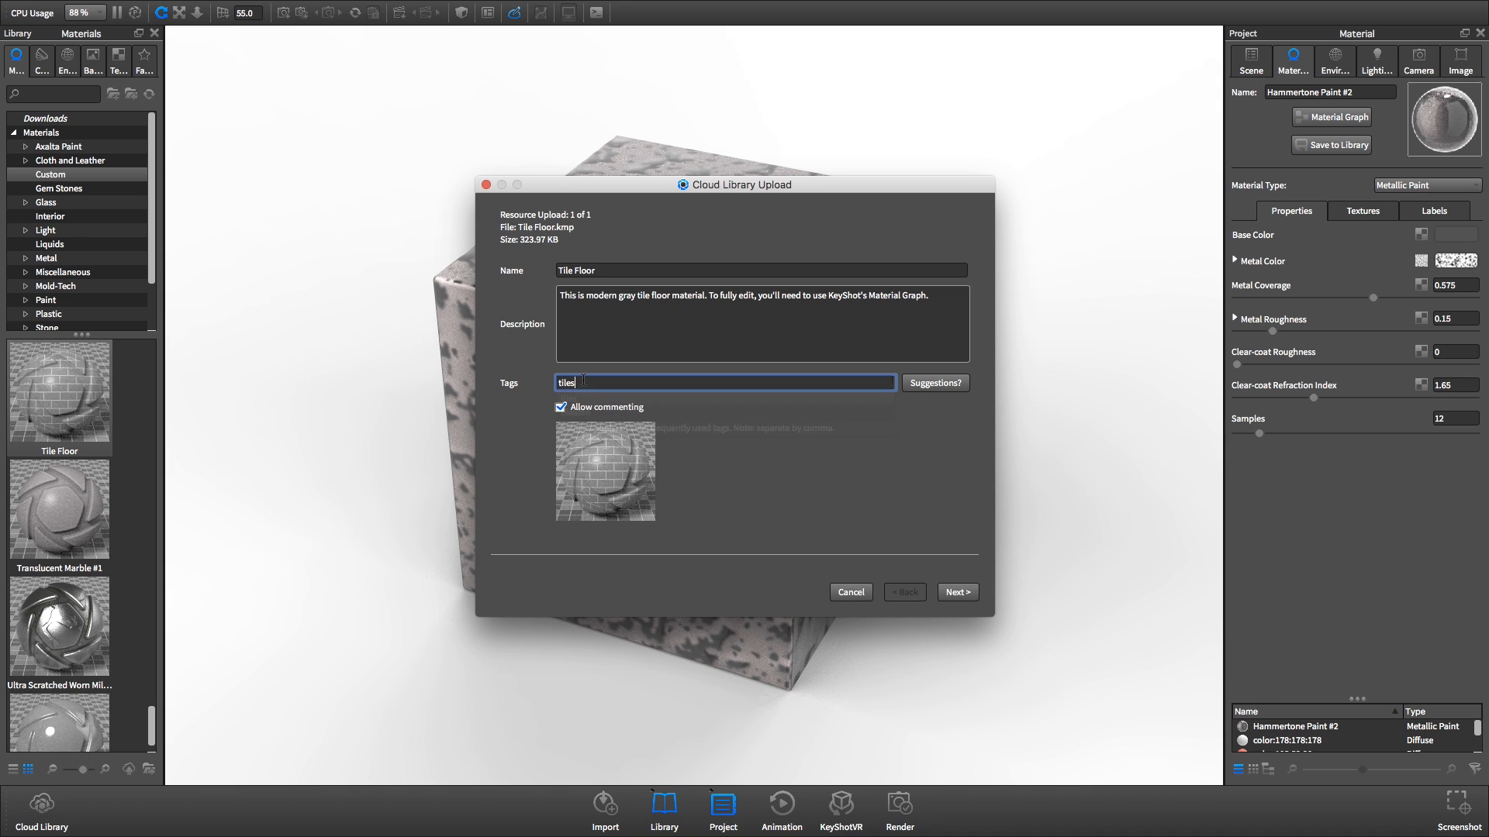
Step: Proceed through the summary, confirm the upload and finish
click(957, 590)
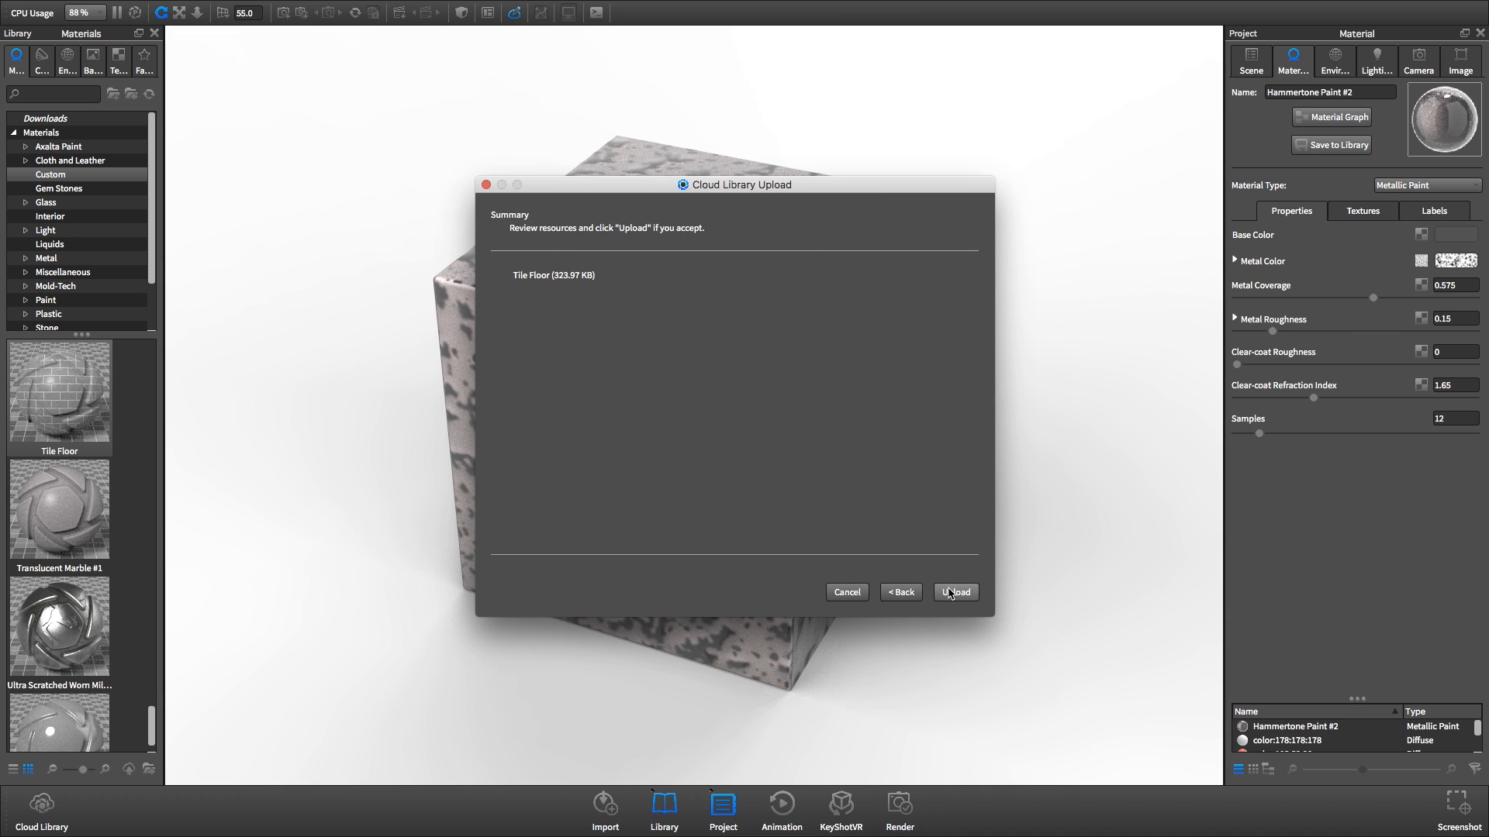
click(956, 593)
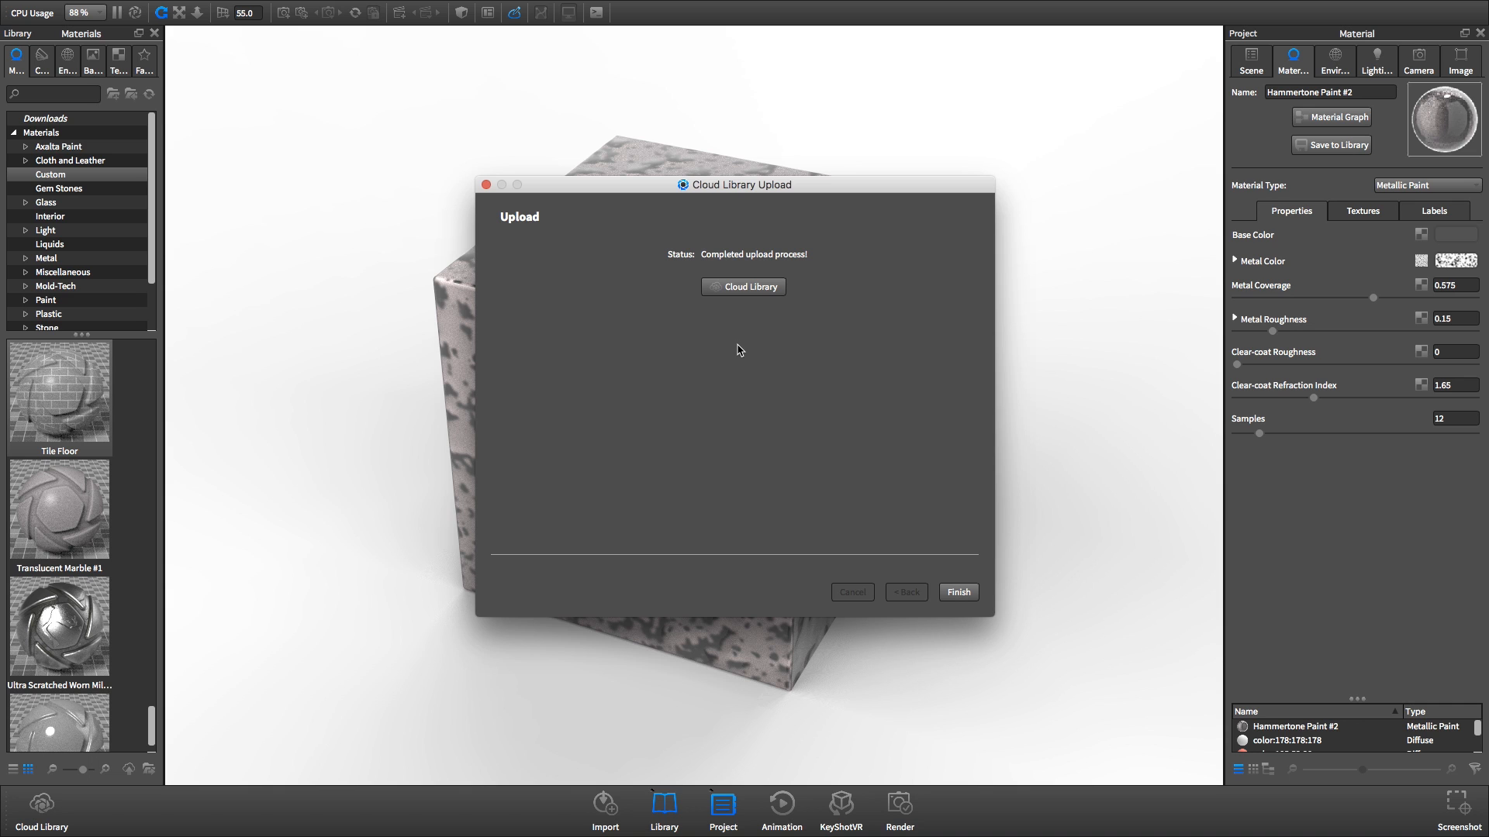
mouse_move(958, 593)
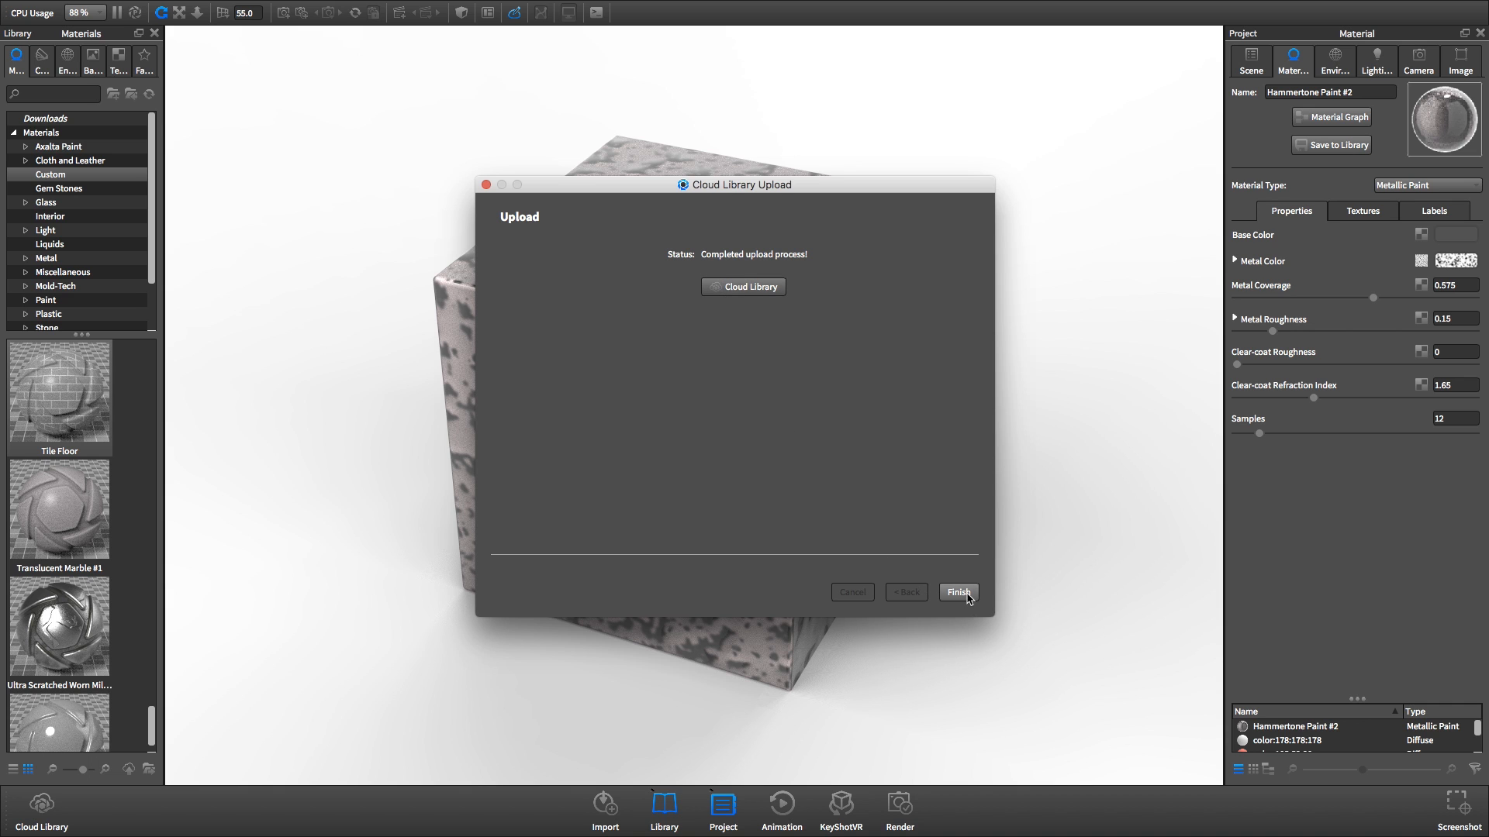
click(957, 593)
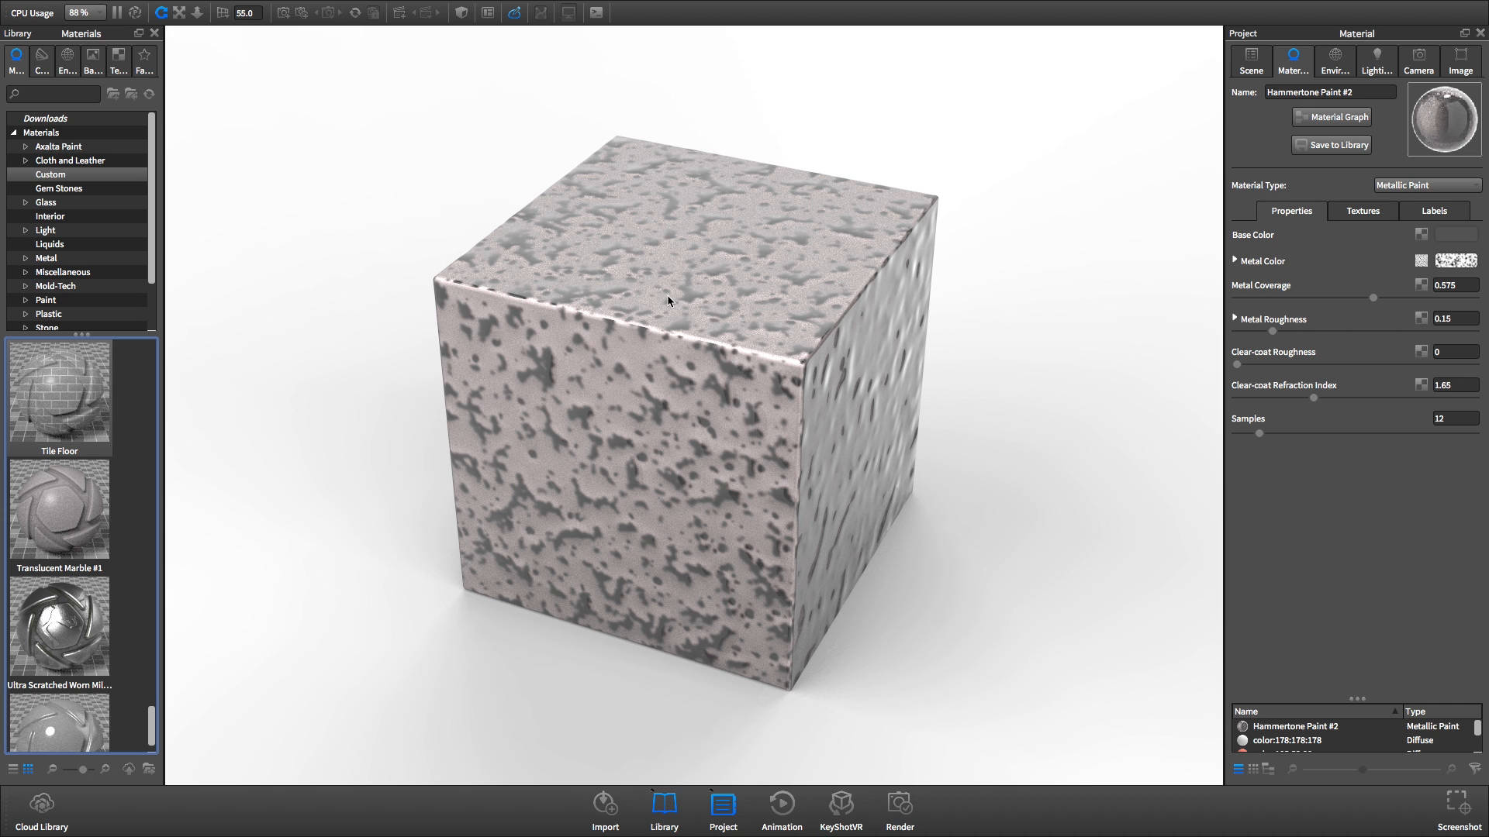
mouse_move(253, 711)
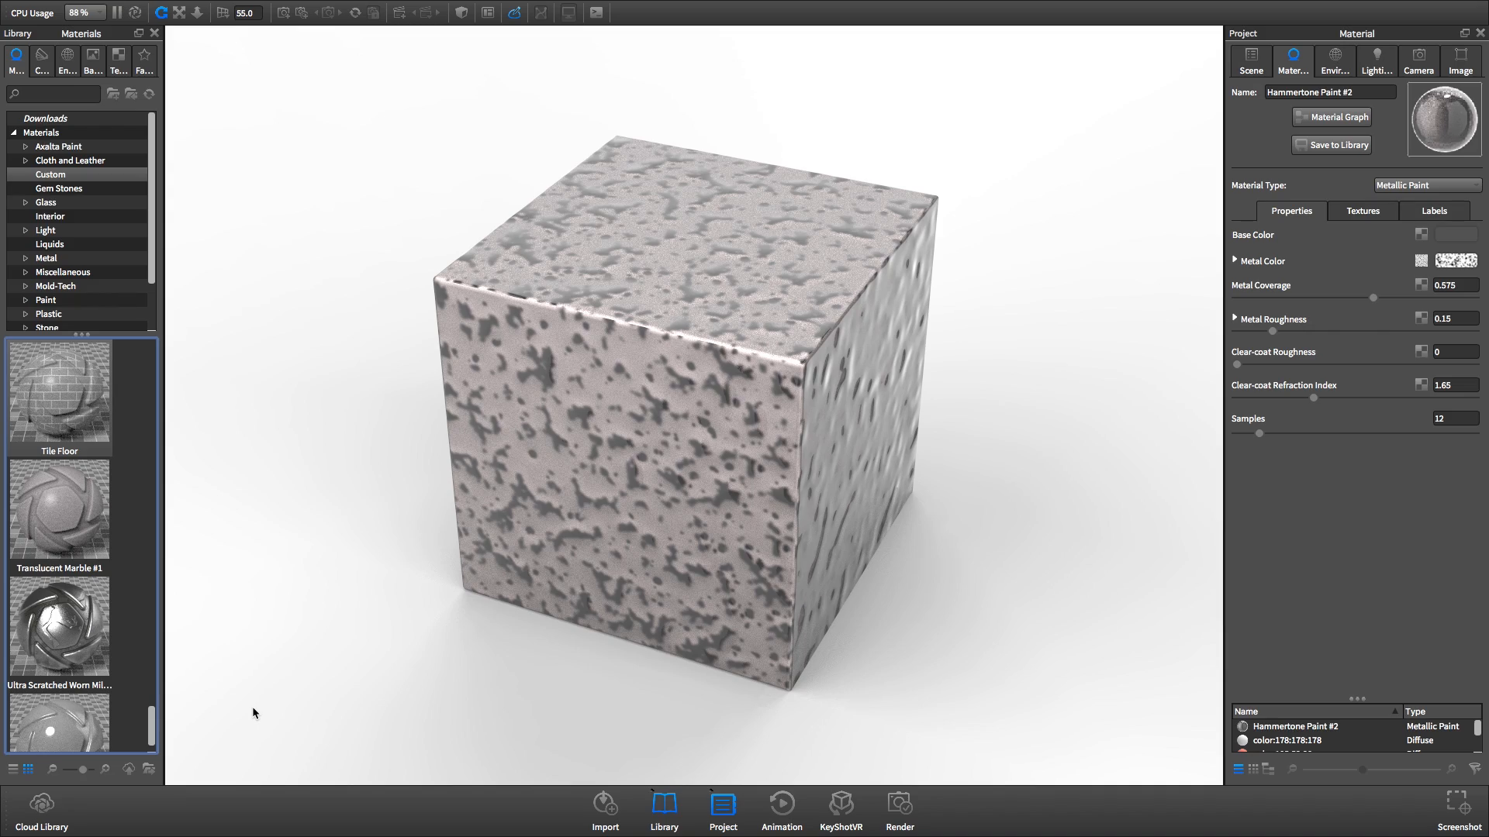